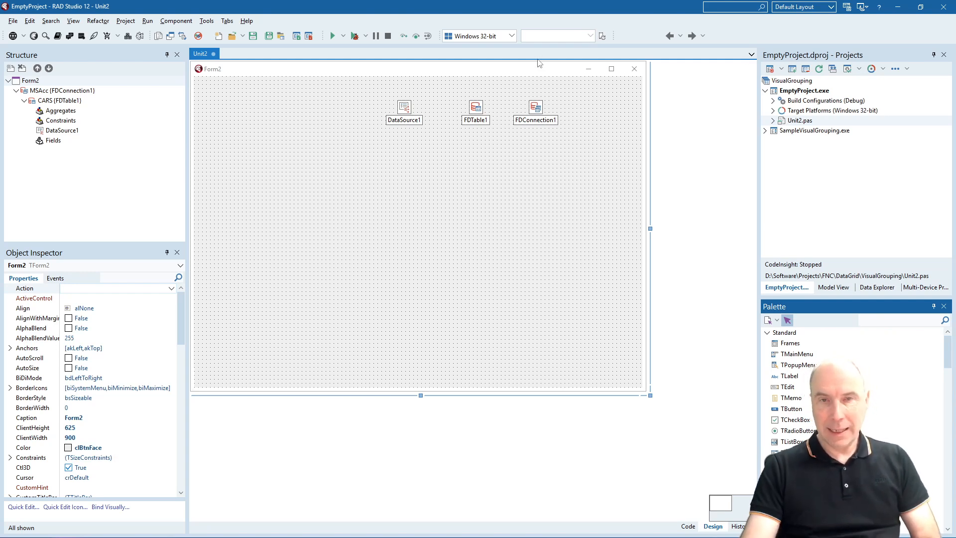
Add a TMSFNCDataGrid and TMSFNCDataGridDatabaseAdapter from the Tool Palette and link the grid's Adapter
click(476, 106)
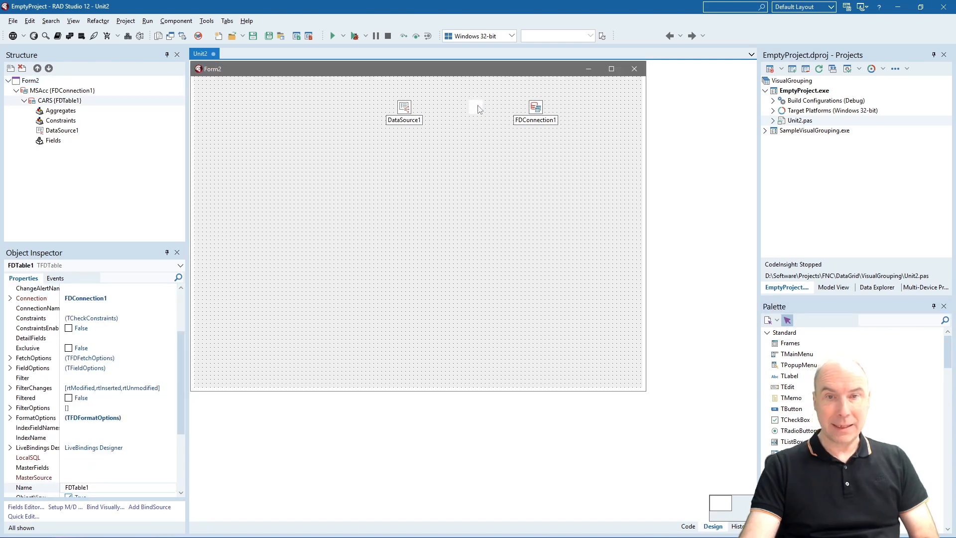
click(476, 107)
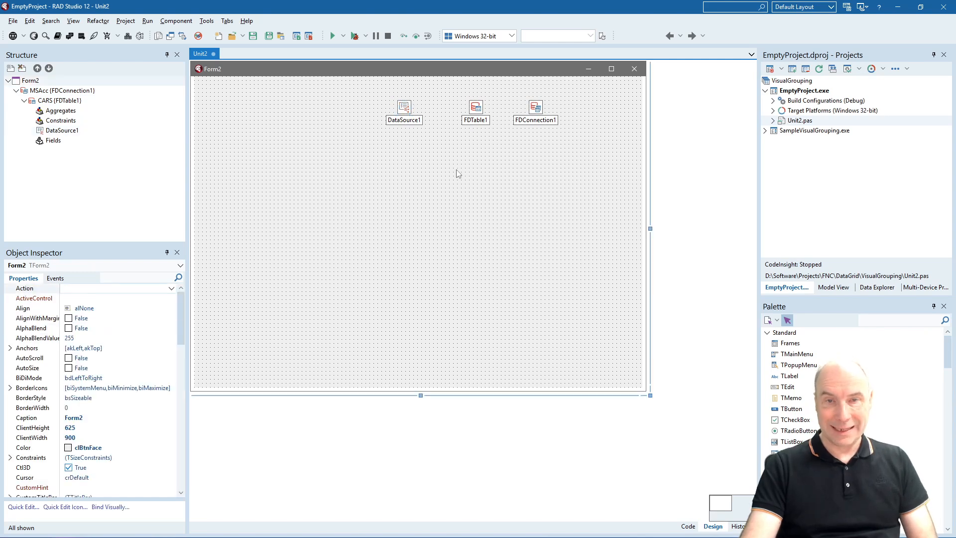
text(f)
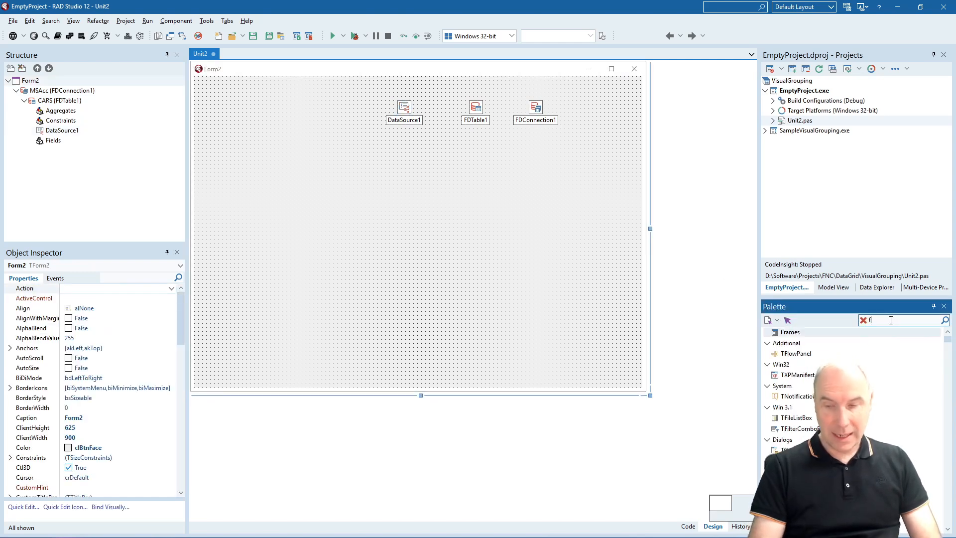
text(ncdatagr)
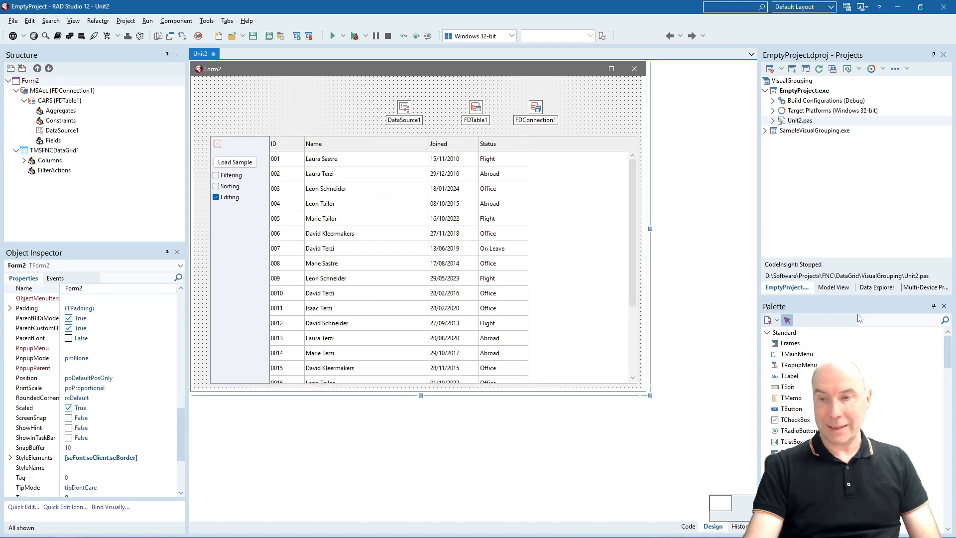
text(fnc)
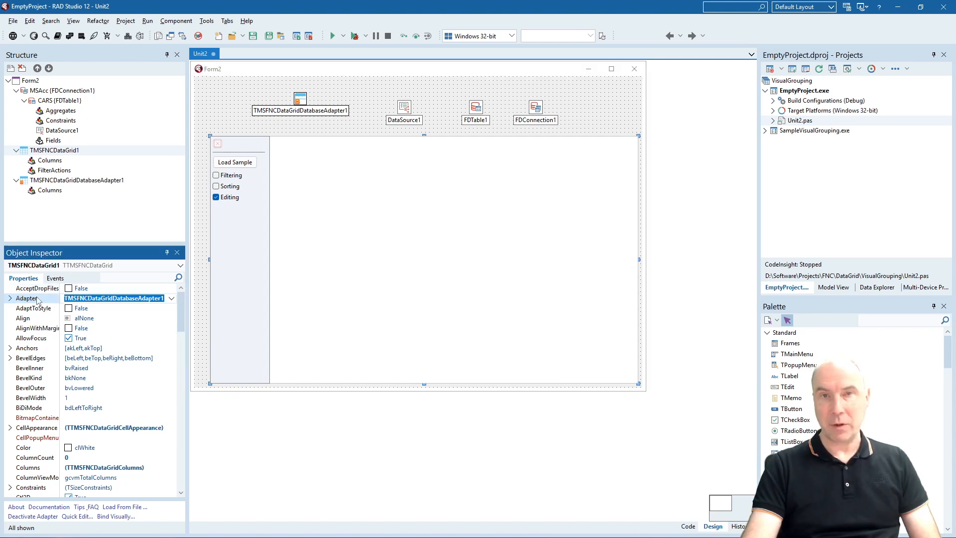
mouse_move(339, 143)
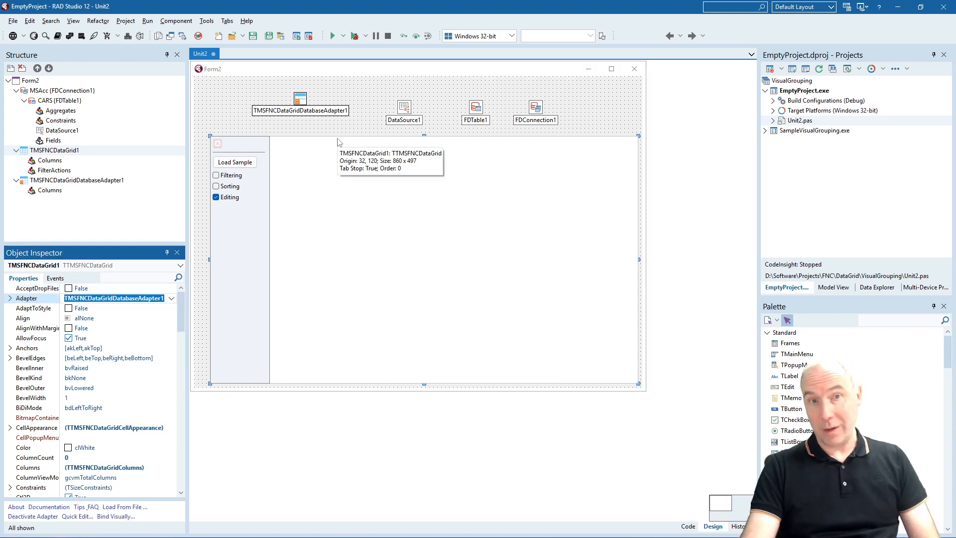
Set TMSFNCDataGridDatabaseAdapter1's DataSource to DataSource1 so the grid fills with car brands
click(299, 99)
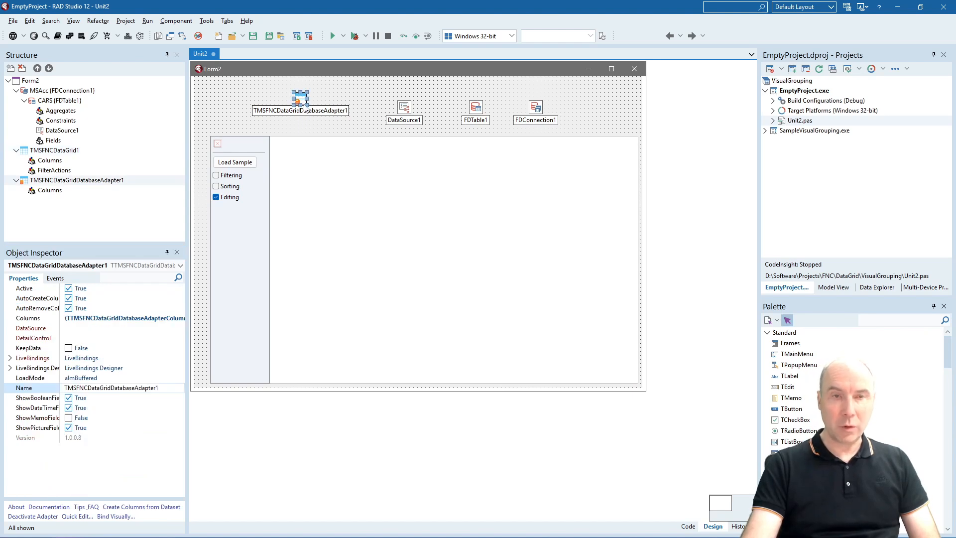
click(115, 328)
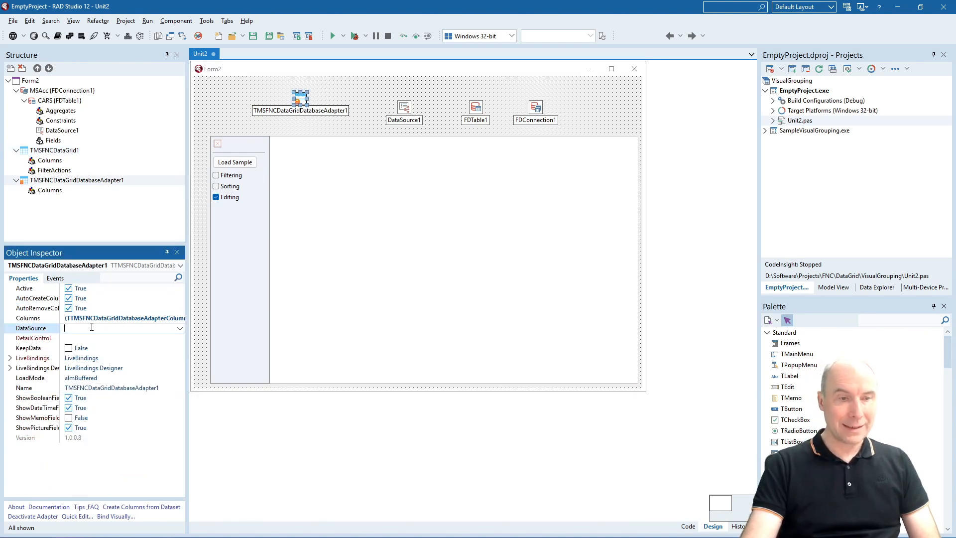
click(180, 328)
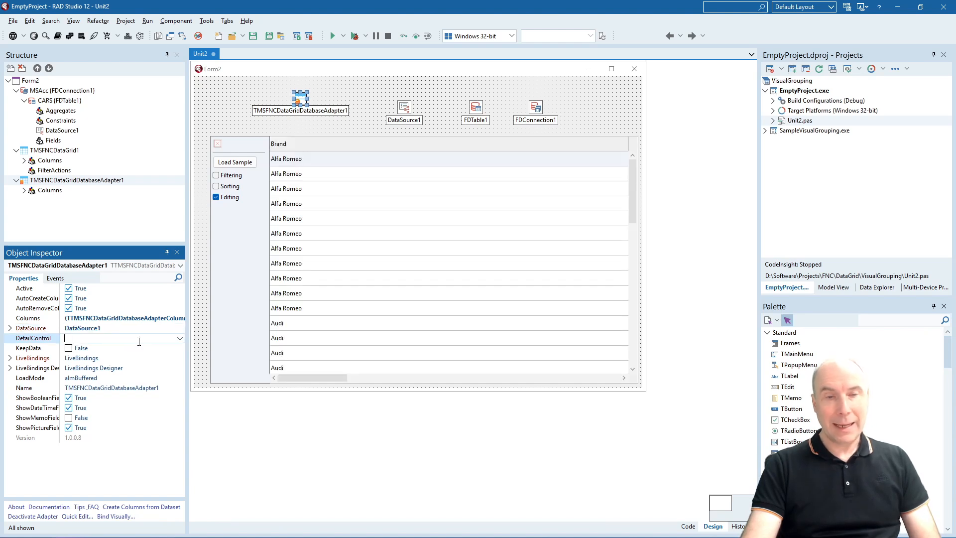
mouse_move(360, 208)
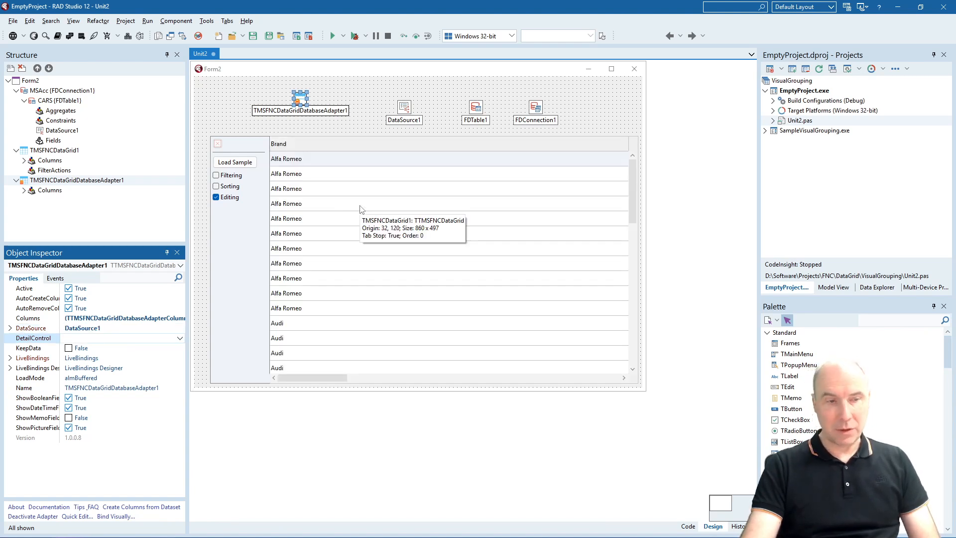
mouse_move(382, 184)
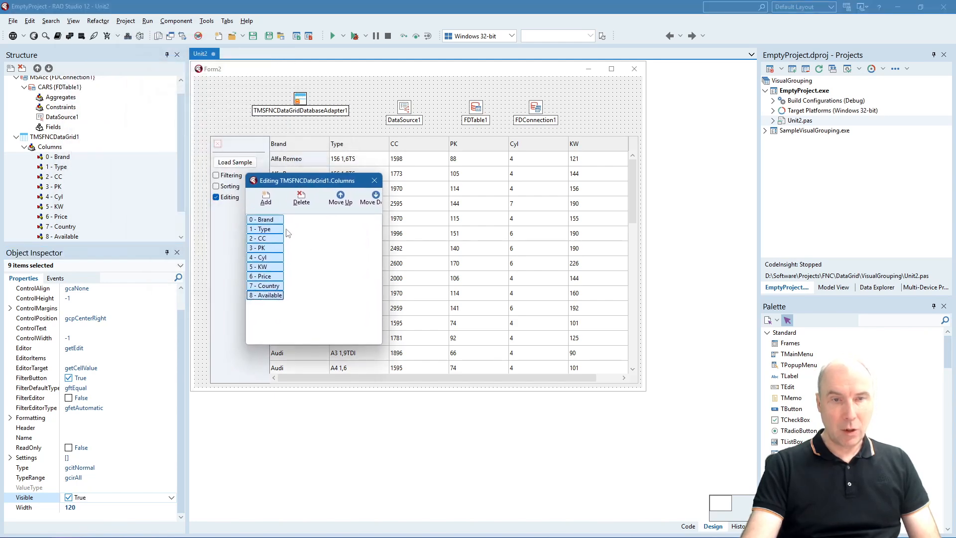
mouse_move(374, 181)
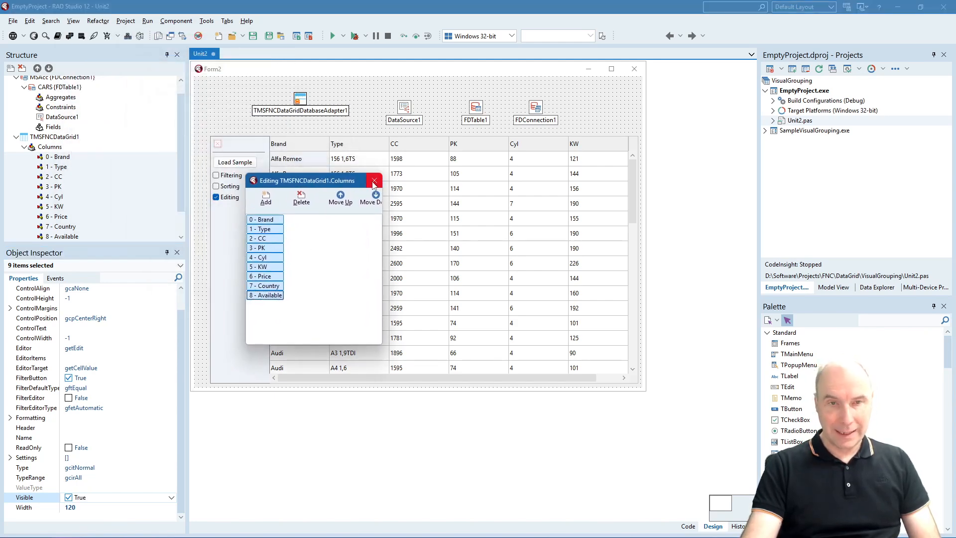
Close the Columns editor and set the adapter's LoadMode to almAllRecords
click(375, 180)
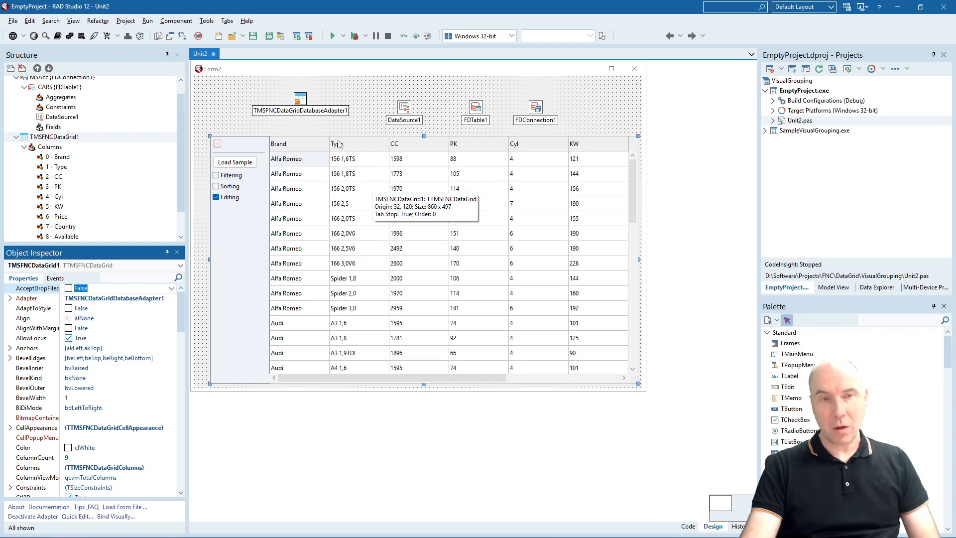
click(300, 98)
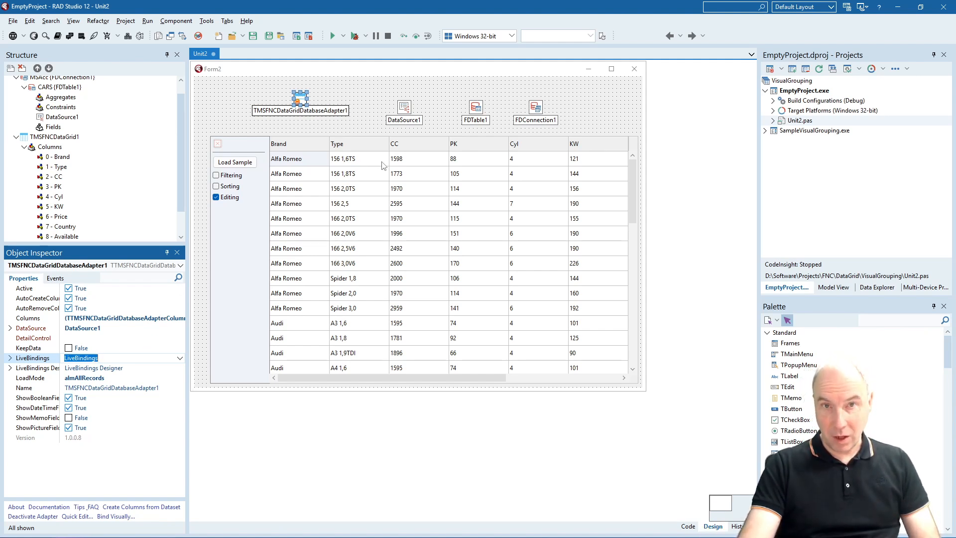
mouse_move(363, 104)
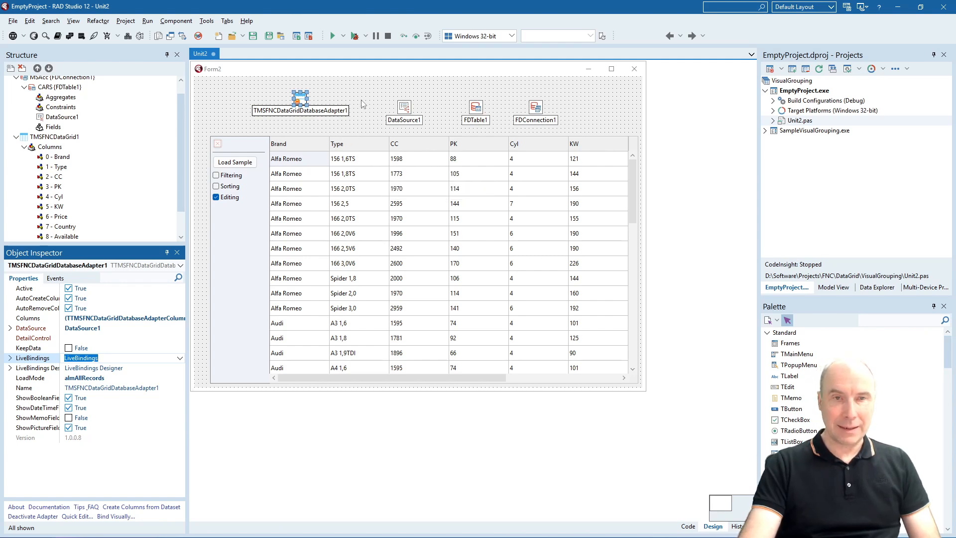
Make the grid's Header visible so the visual grouping band appears
click(417, 150)
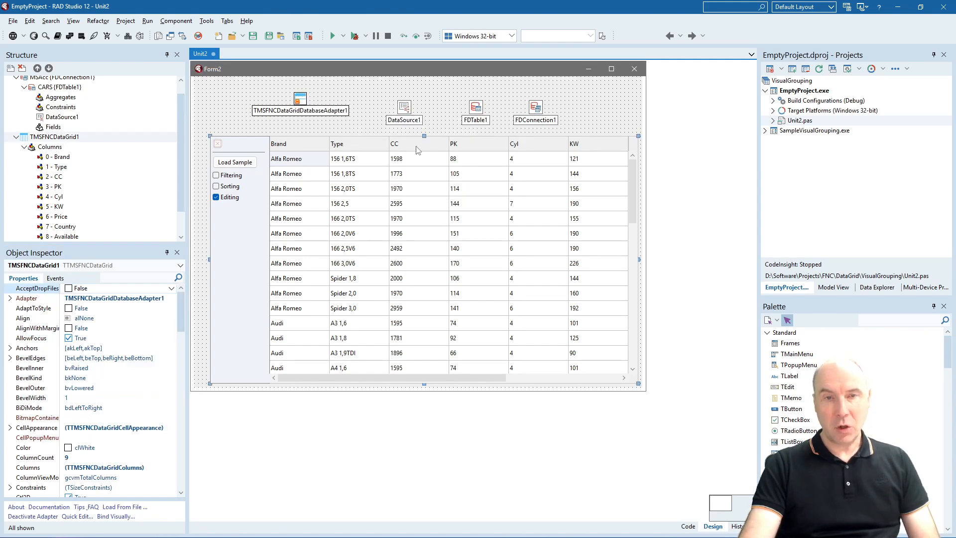
mouse_move(418, 150)
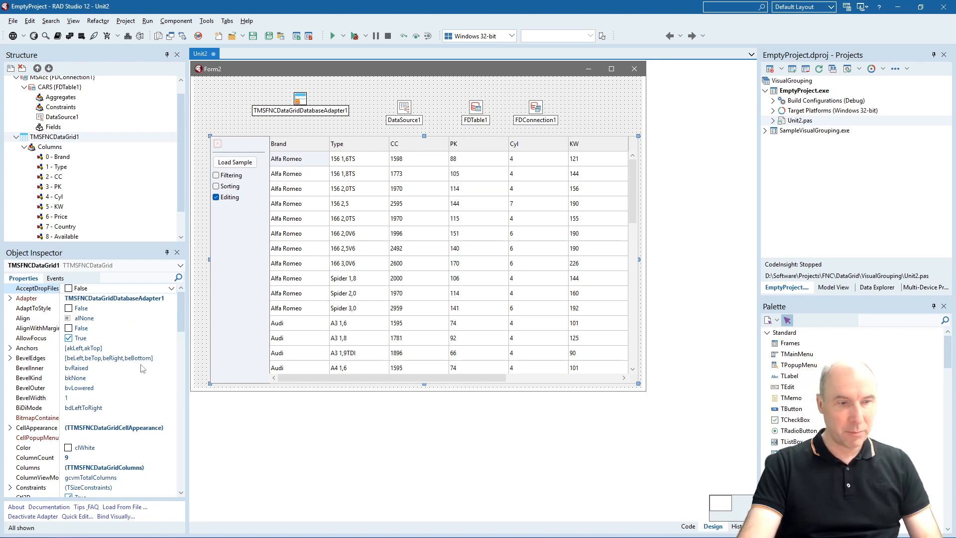
scroll(down, 3)
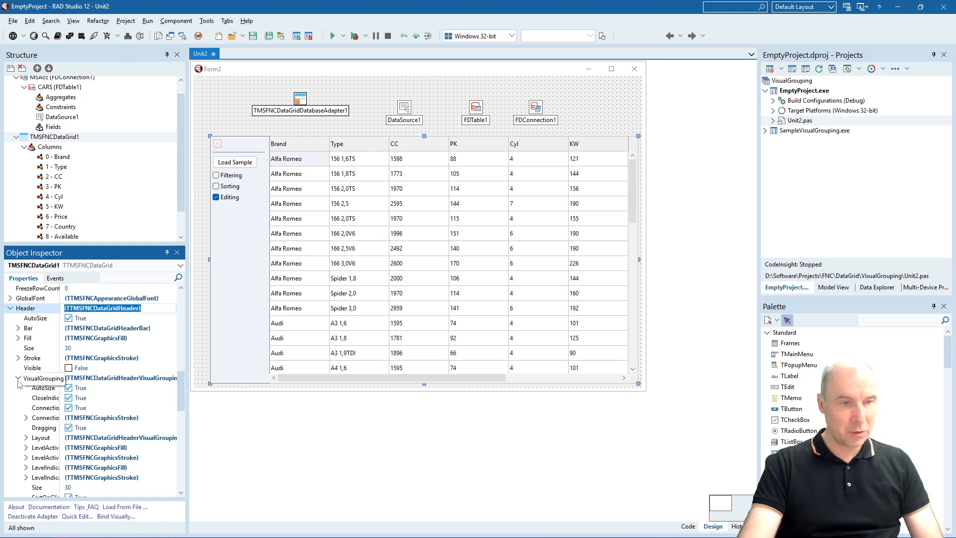
click(15, 309)
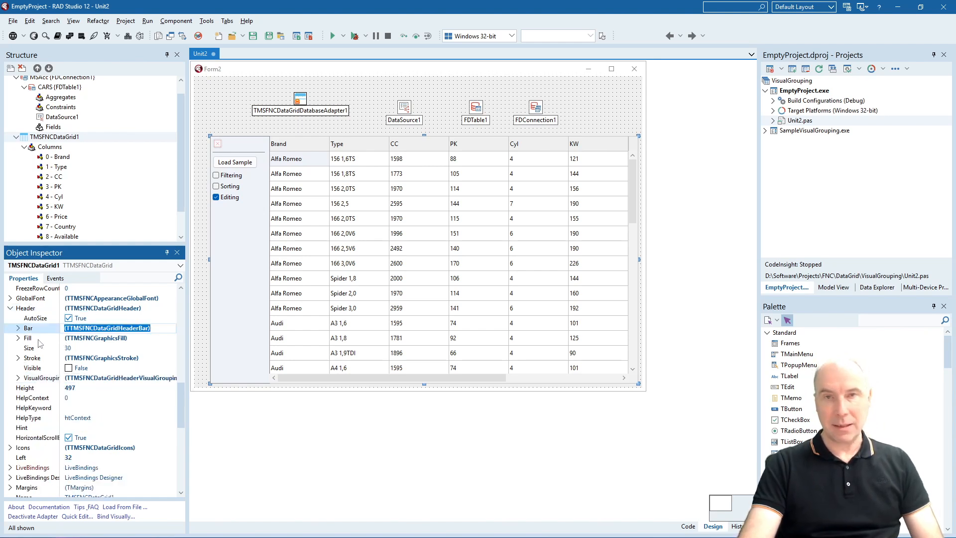
click(33, 379)
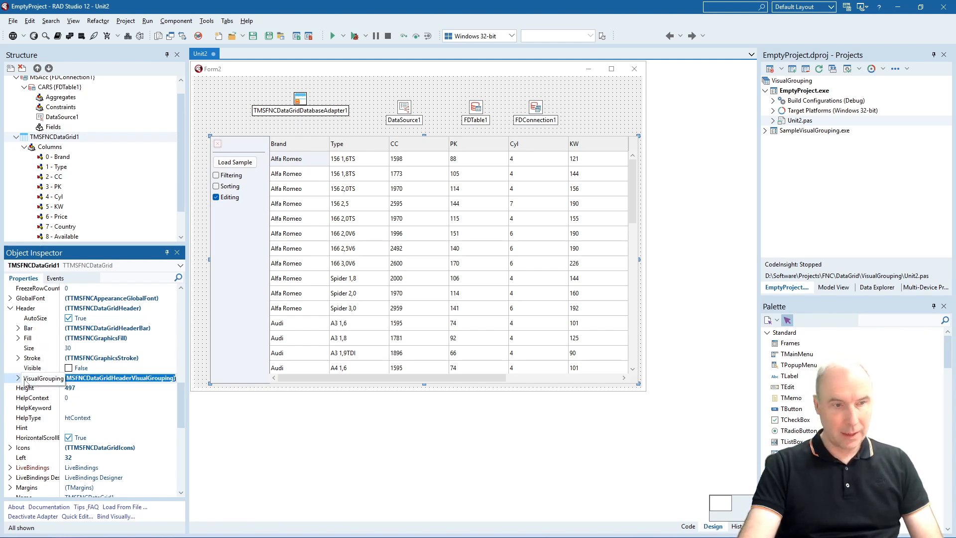
click(10, 379)
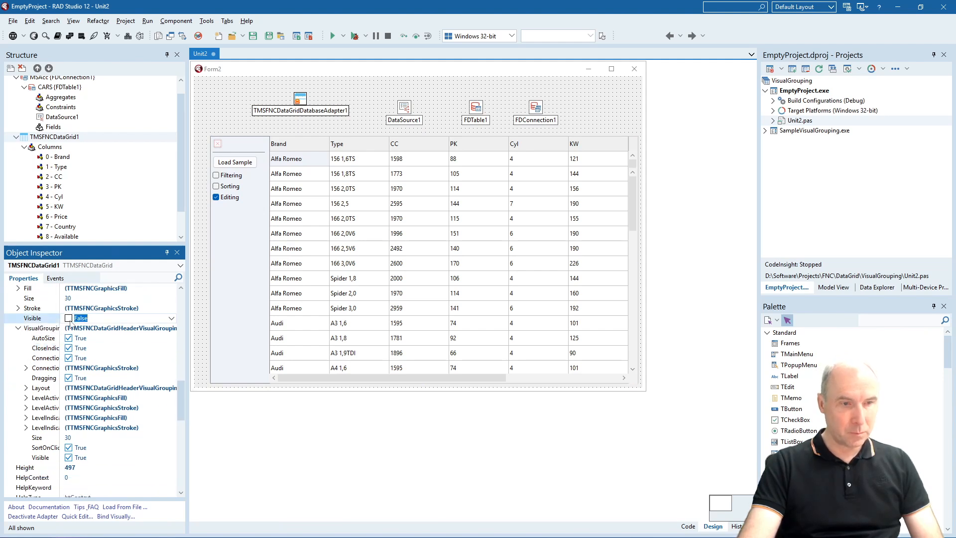
click(70, 319)
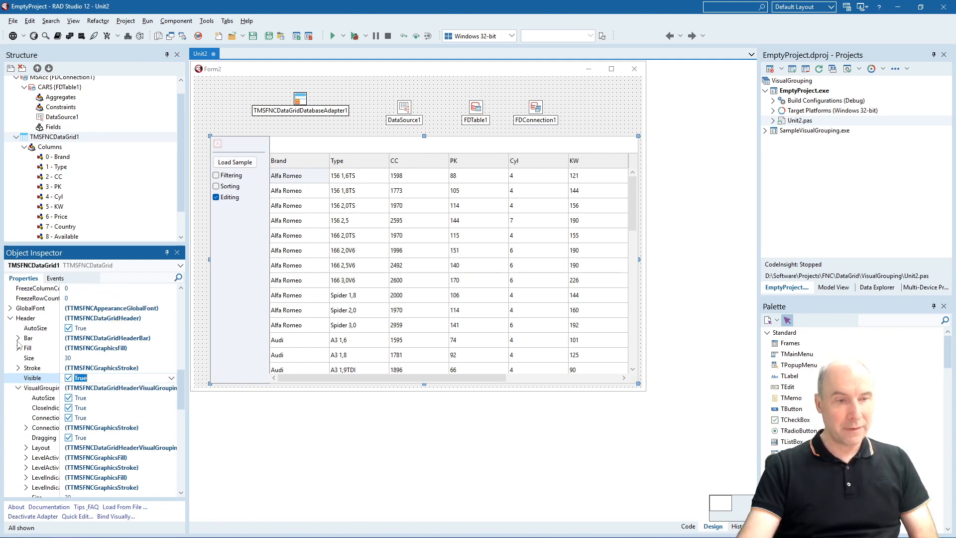
Hide the grid's header Bar by setting Bar.Visible to False
click(18, 338)
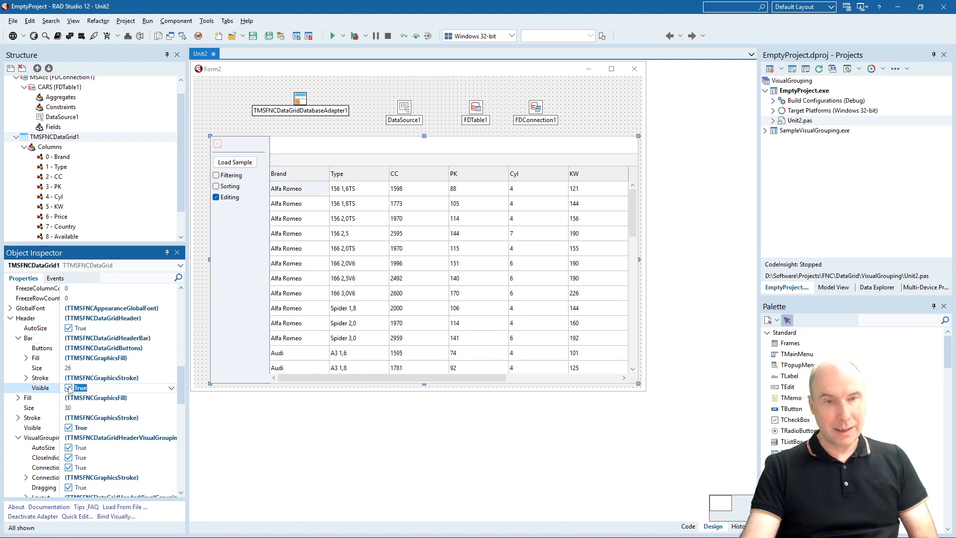
click(67, 388)
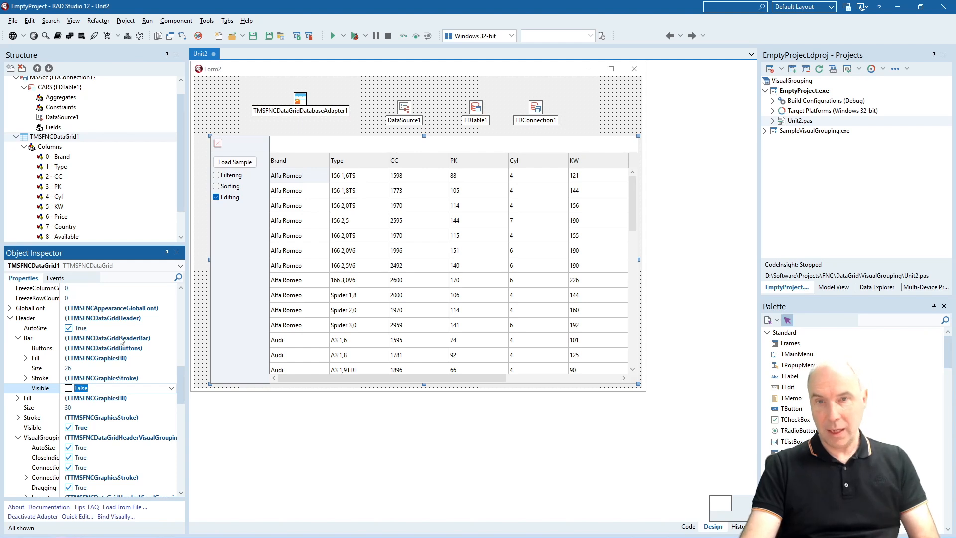
mouse_move(375, 177)
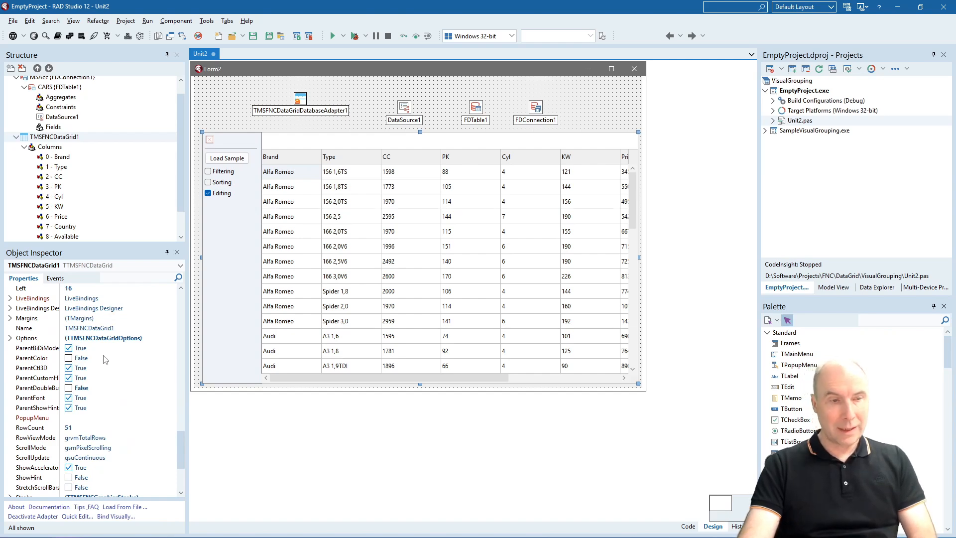
Show the grid's Mouse settings with ColumnDragging and ColumnDragMode for reorder and grouping
click(10, 337)
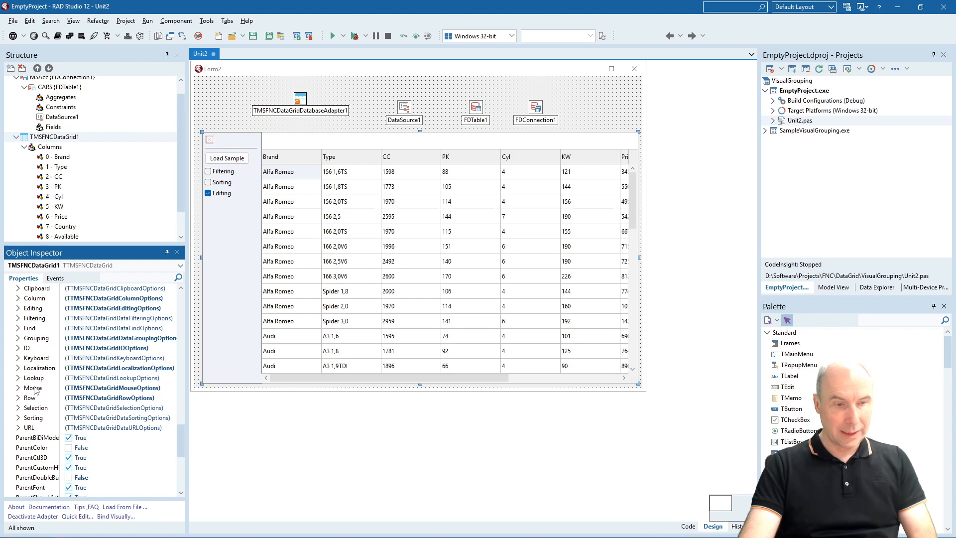
click(14, 388)
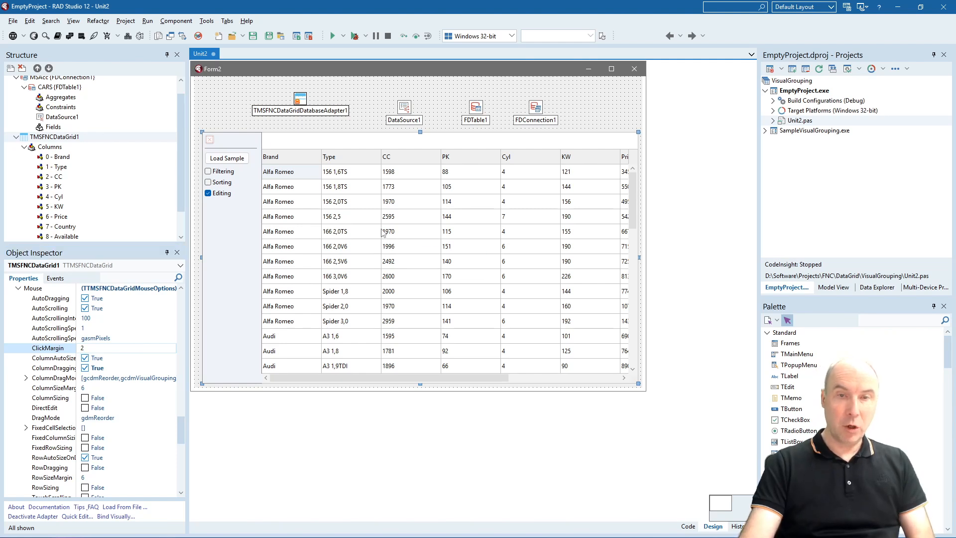
mouse_move(382, 234)
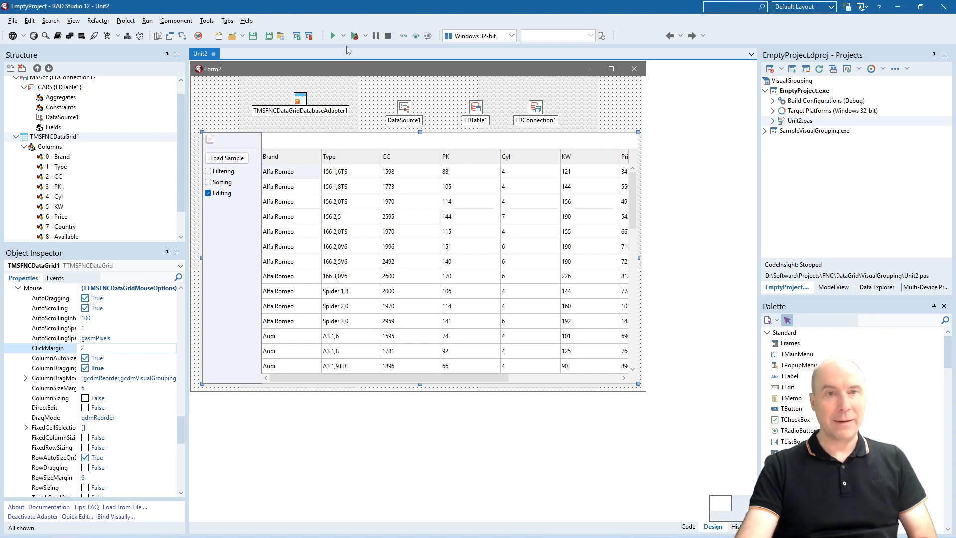
Run the sample and group the grid by Brand with Cyl nested beneath
click(354, 36)
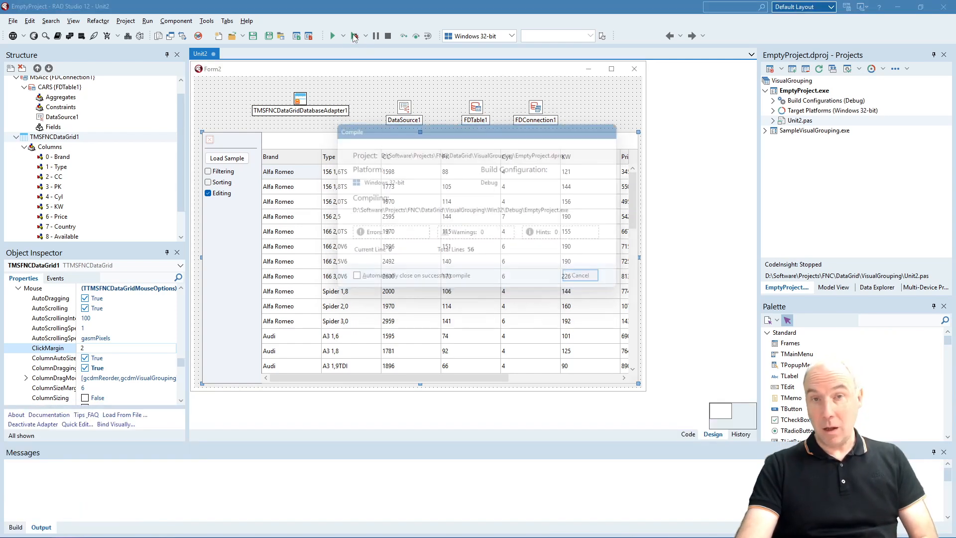
click(329, 35)
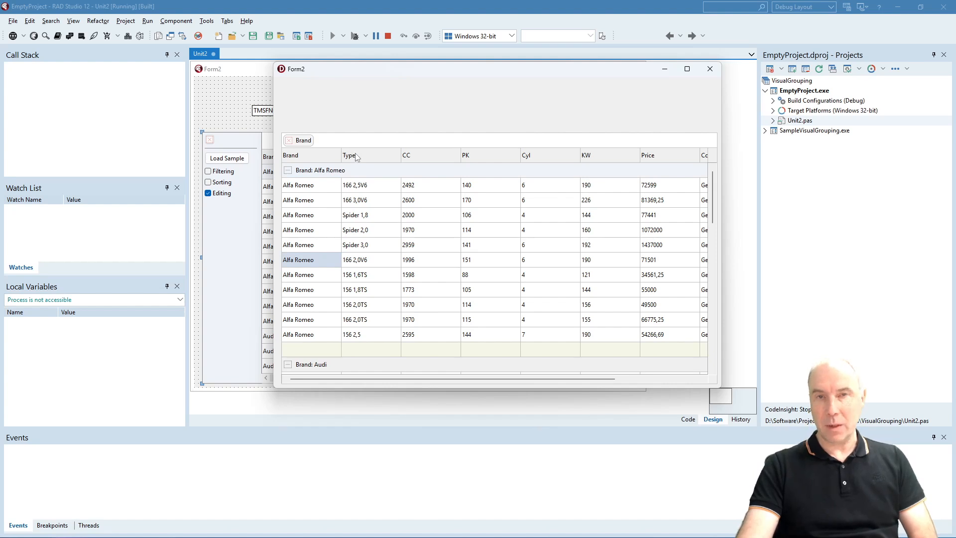
mouse_move(485, 158)
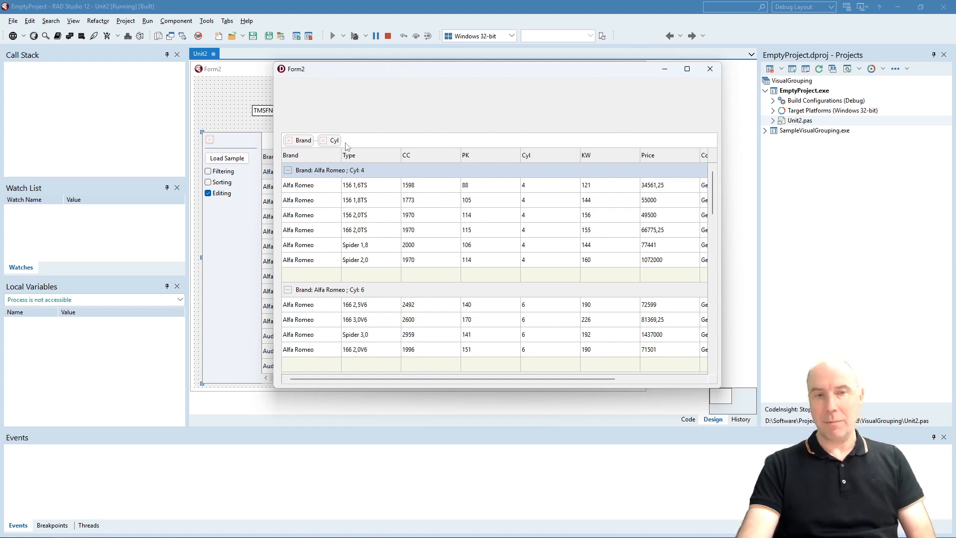
mouse_move(335, 143)
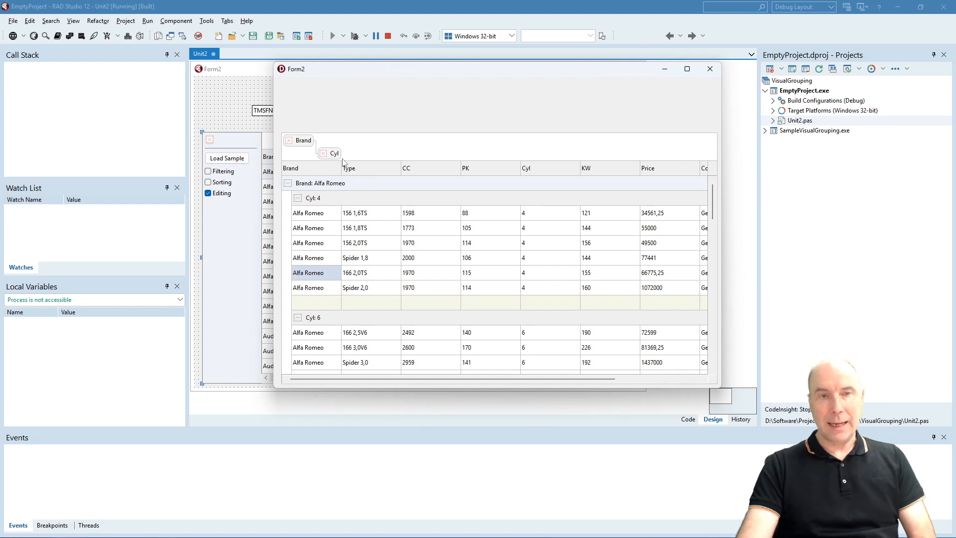
click(323, 154)
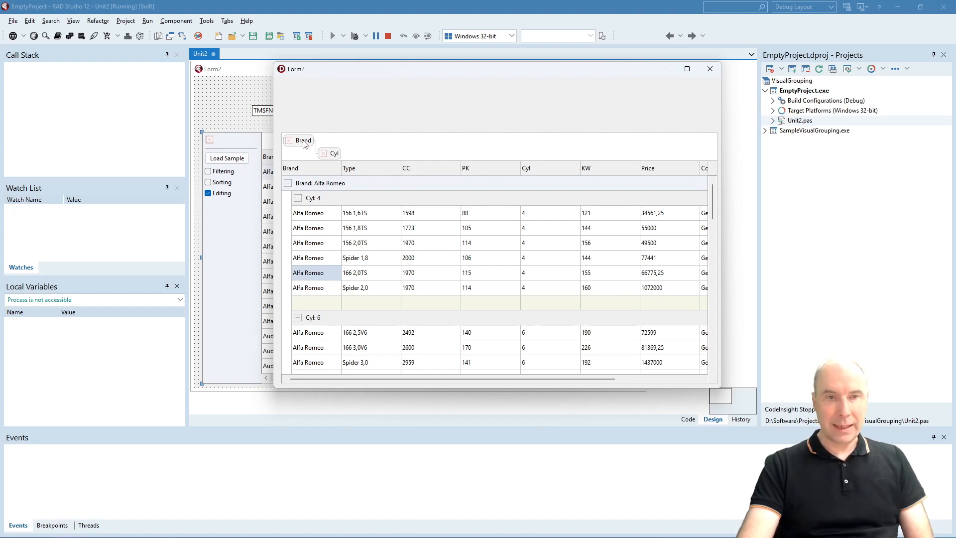
mouse_move(708, 72)
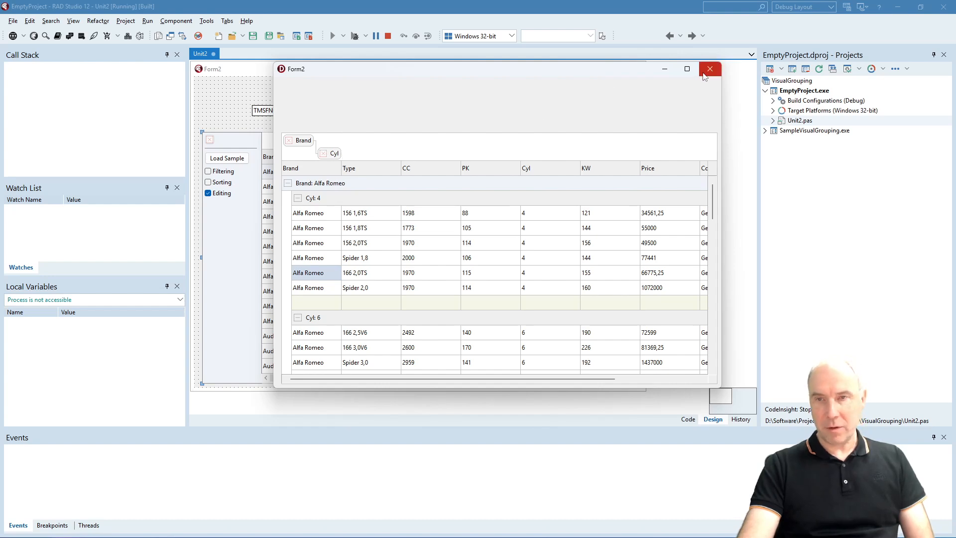
Close the running sample and return to the grid's VisualGrouping settings
click(710, 68)
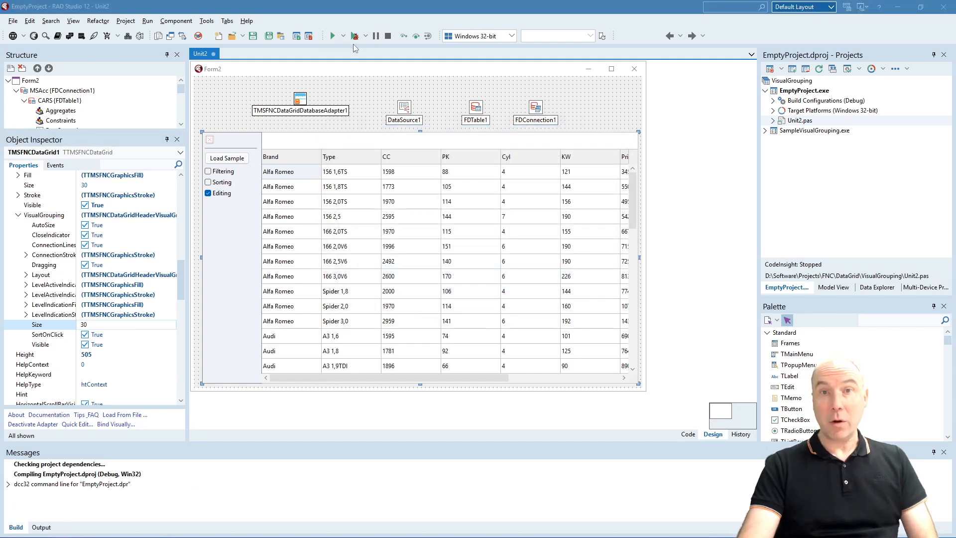
Run again with Brand and Cyl grouping sorted by PK, then close the form
click(330, 36)
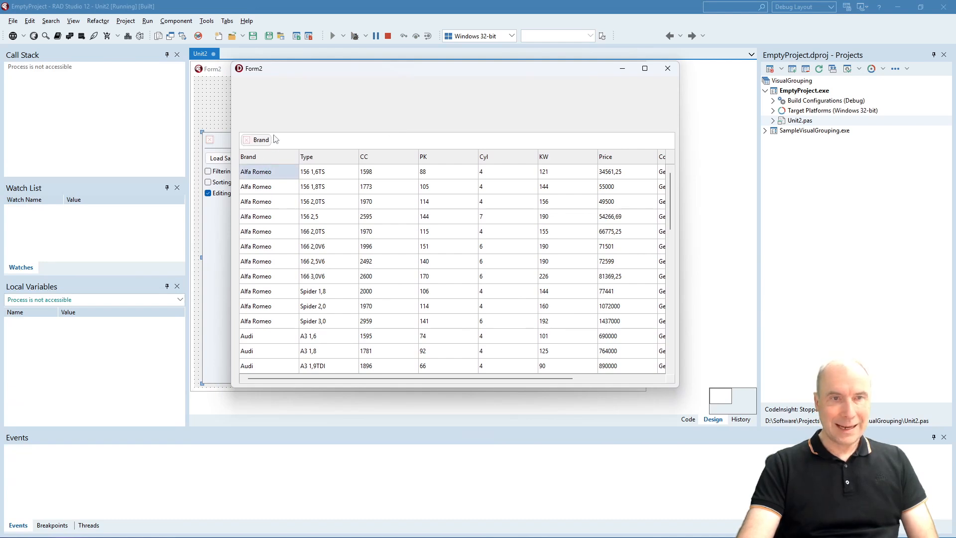
click(259, 139)
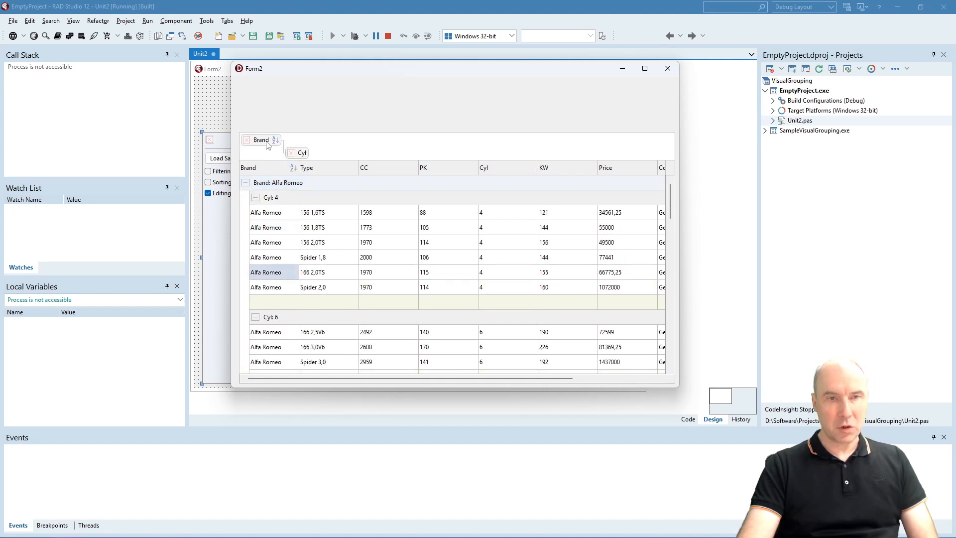
mouse_move(424, 175)
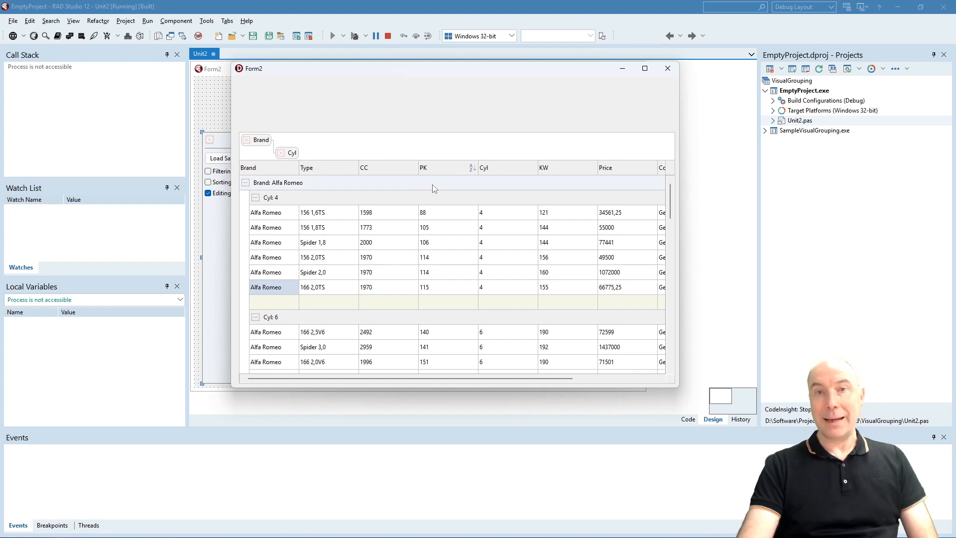
drag(432, 69, 444, 66)
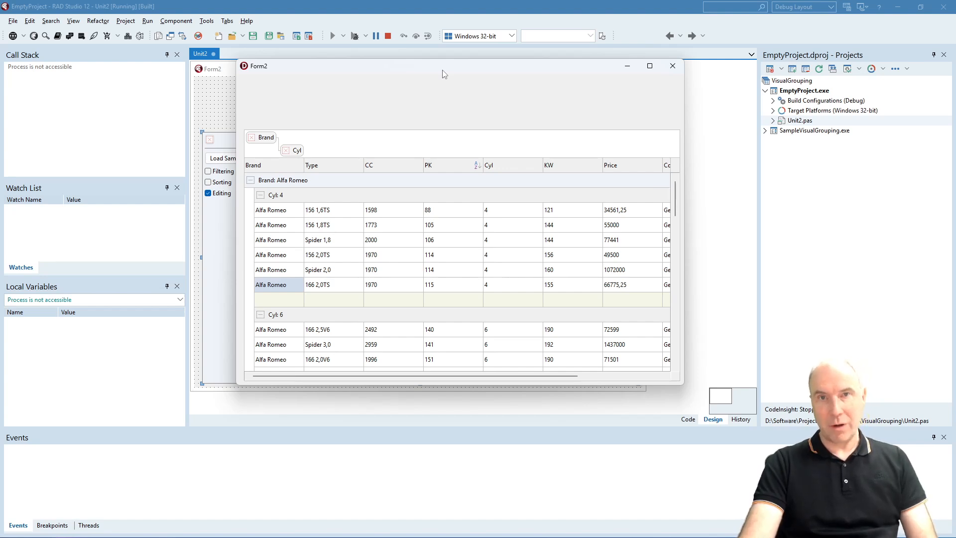
mouse_move(673, 66)
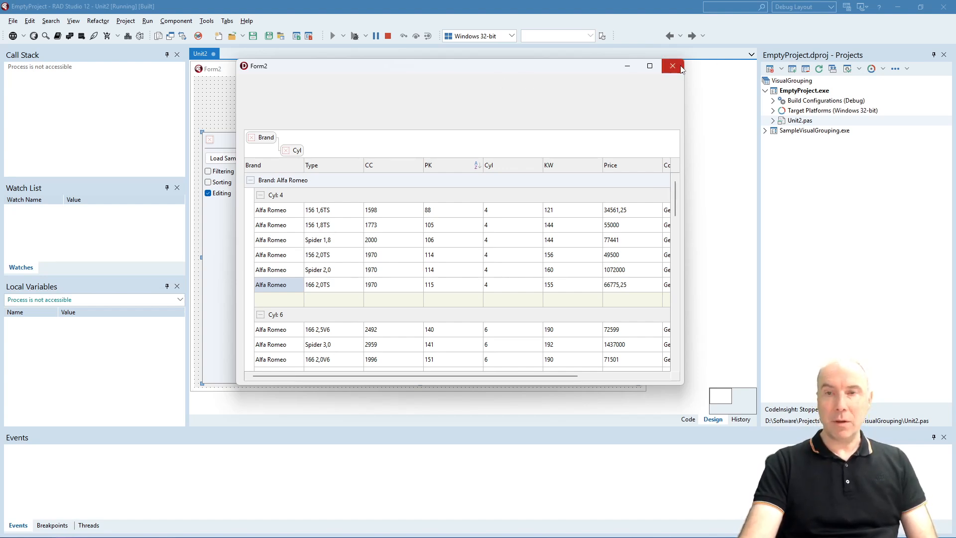
mouse_move(673, 65)
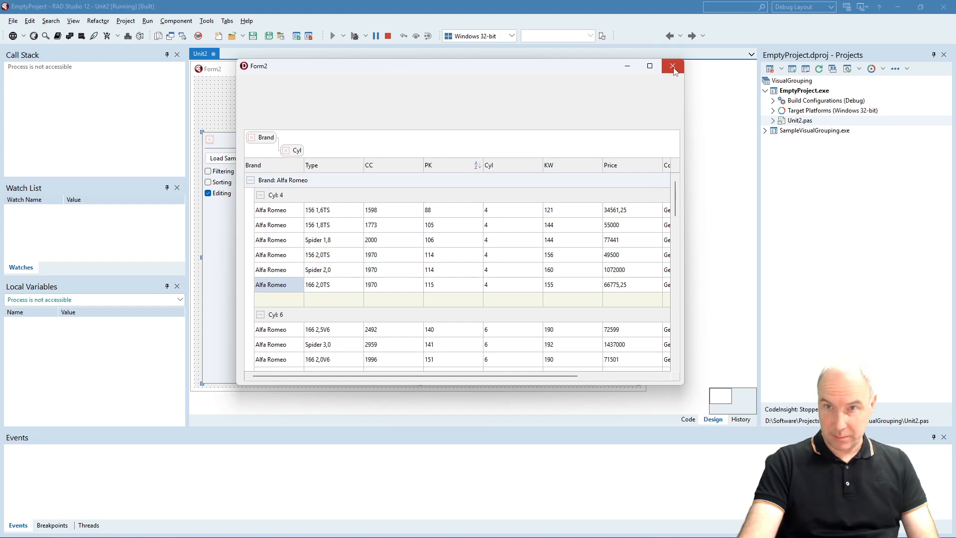
mouse_move(663, 99)
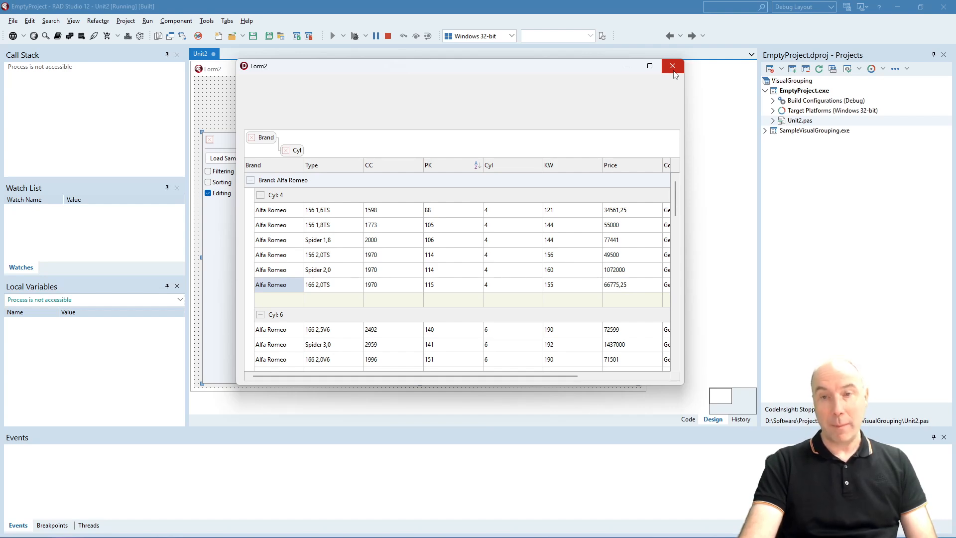
click(673, 66)
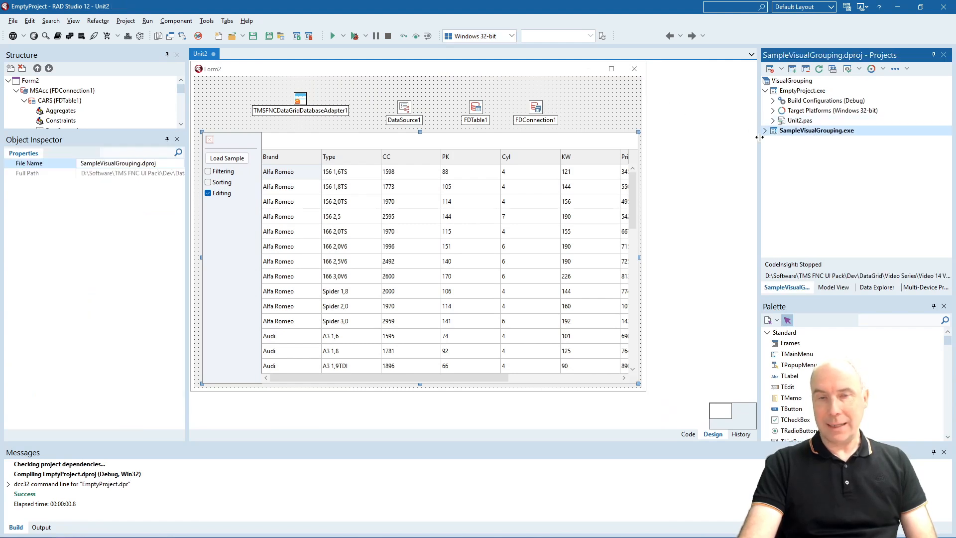
Activate SampleVisualGrouping and show the Calculations button's Total Count/Sum handler
click(766, 130)
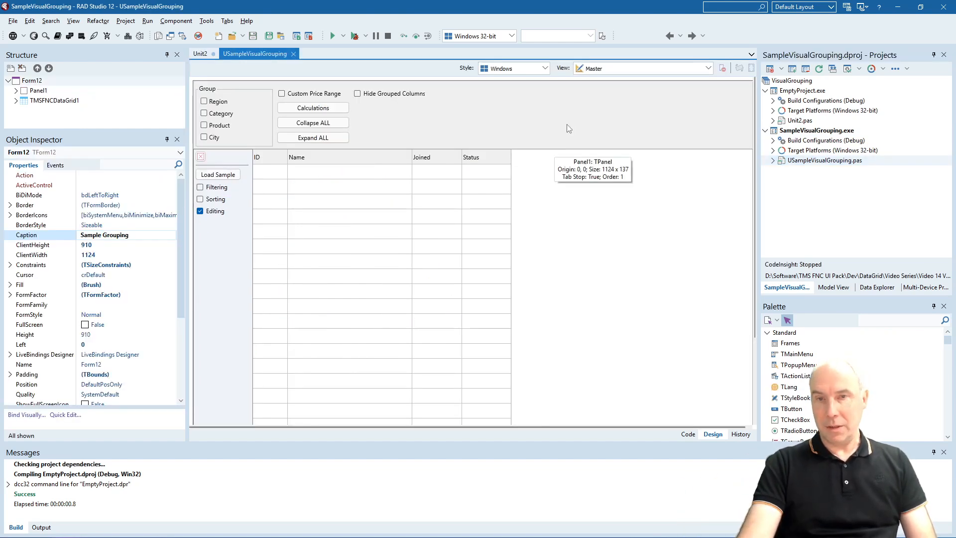
mouse_move(580, 107)
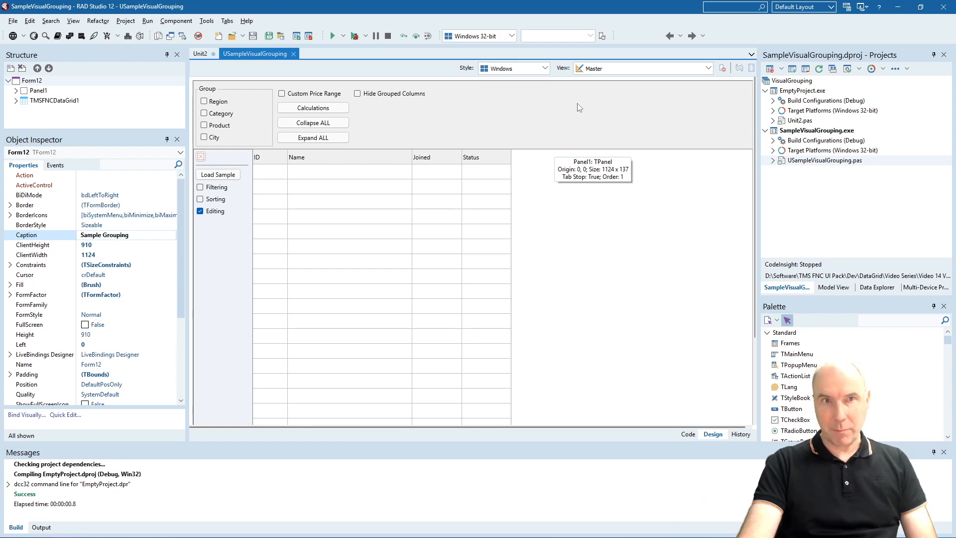
mouse_move(582, 109)
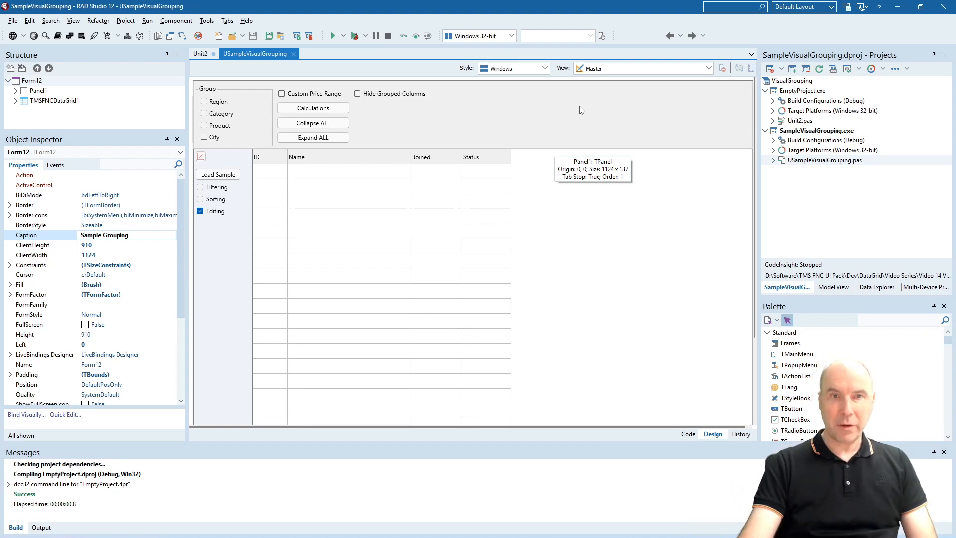
mouse_move(550, 121)
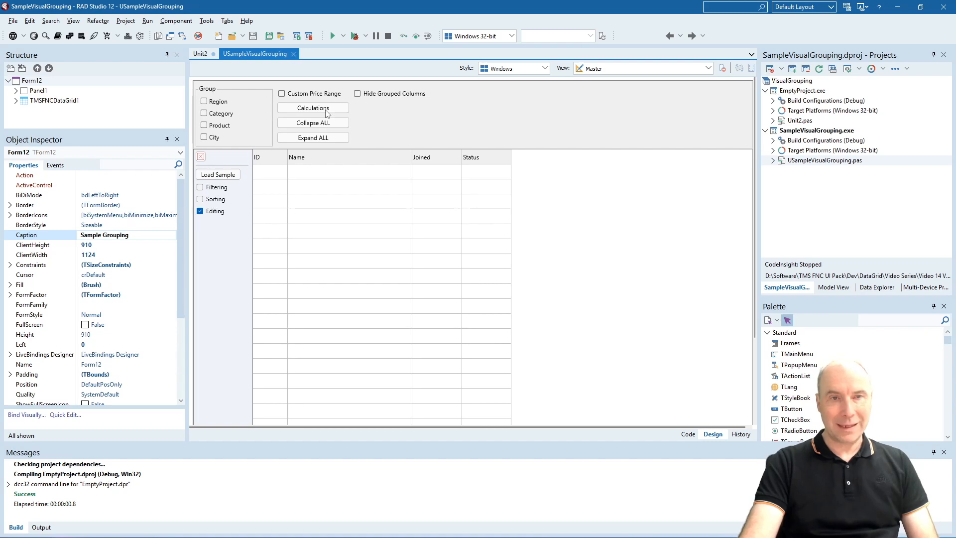
click(313, 123)
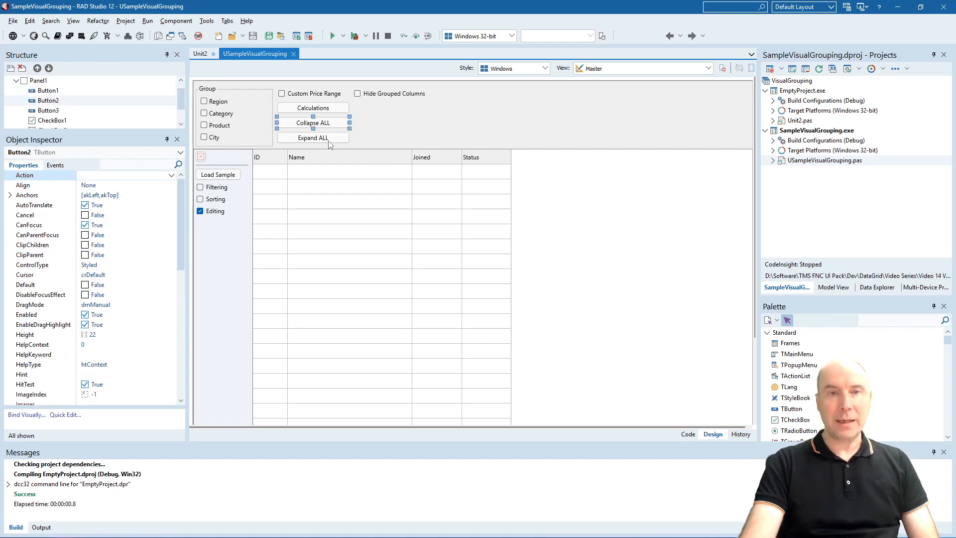
click(687, 434)
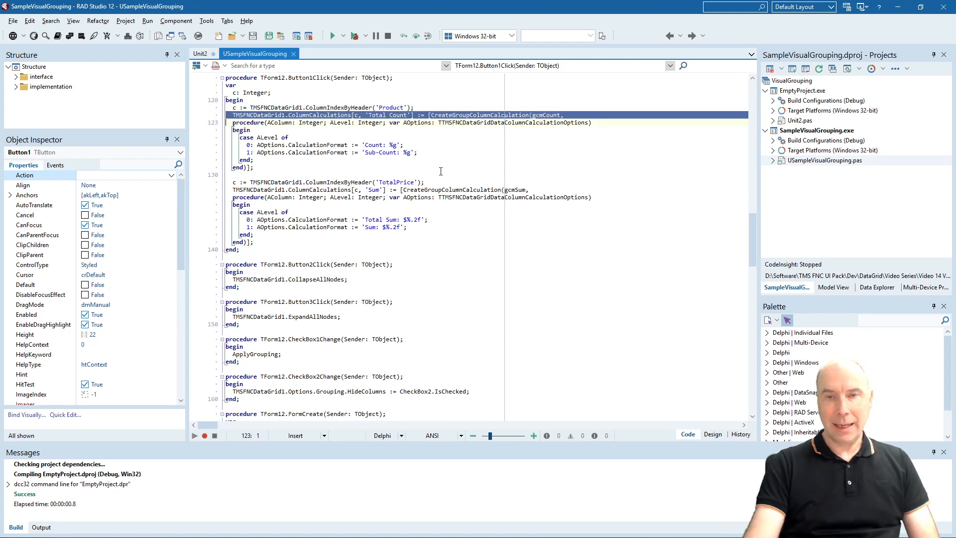
double_click(547, 116)
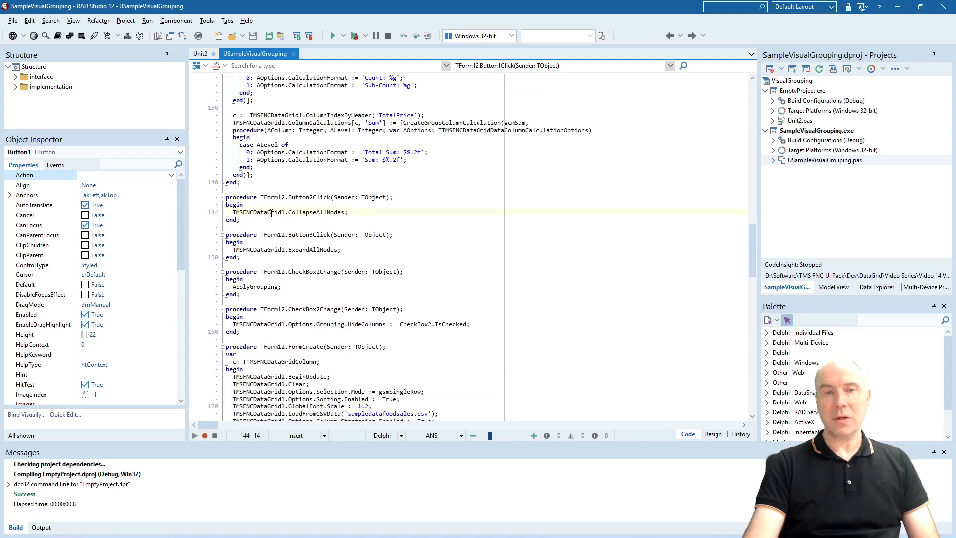
drag(271, 211, 347, 211)
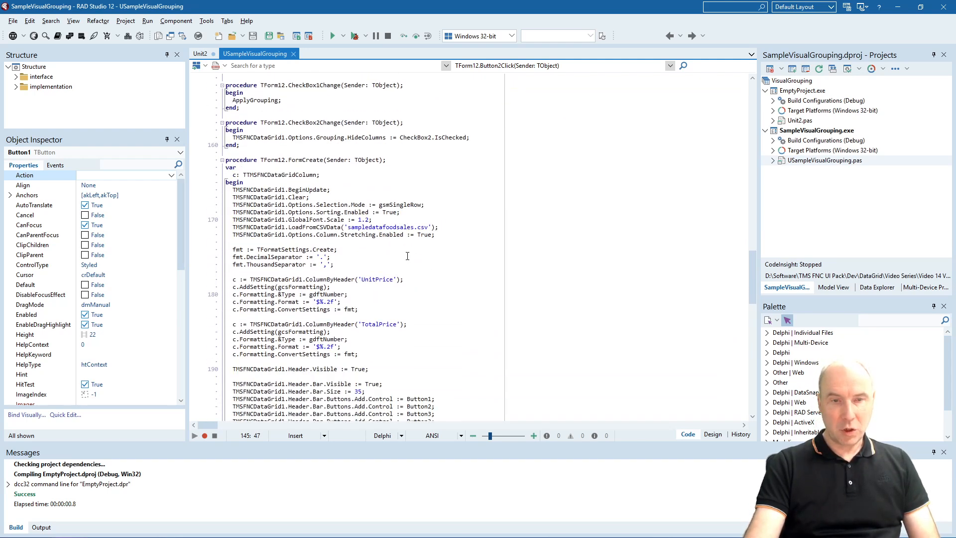
scroll(down, 3)
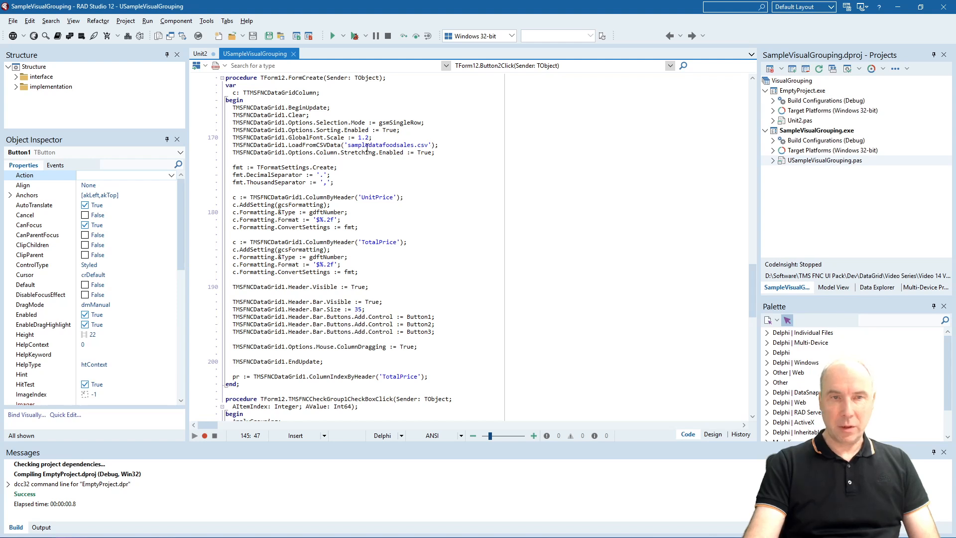
click(371, 138)
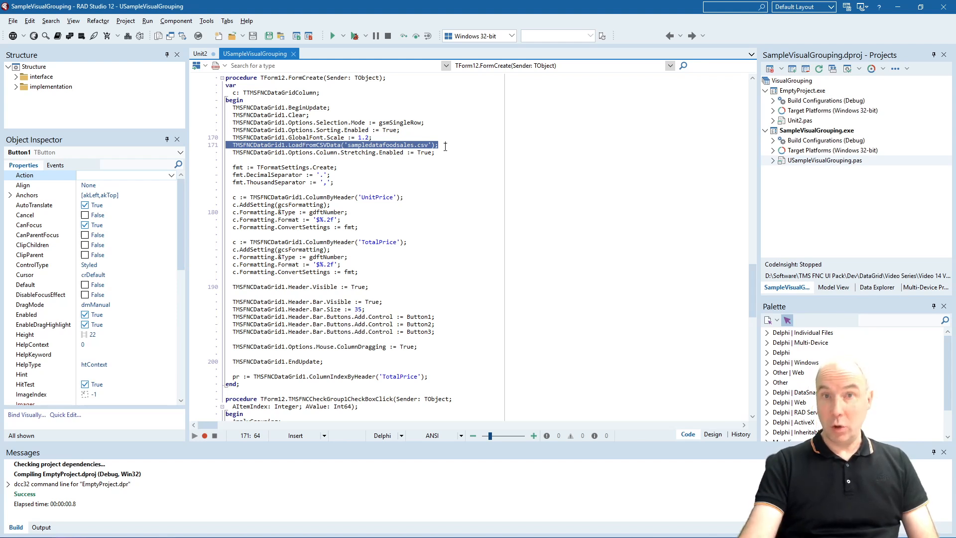
mouse_move(428, 162)
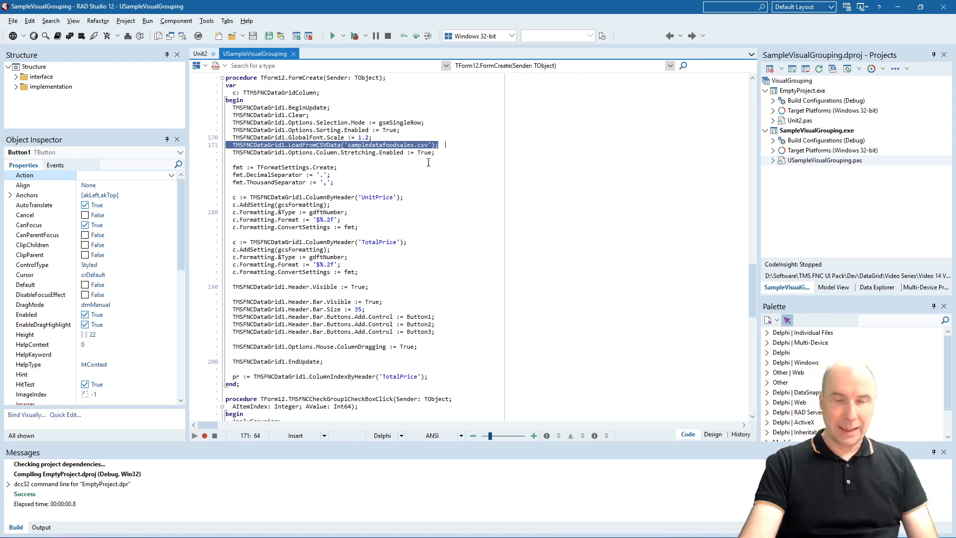
scroll(down, 3)
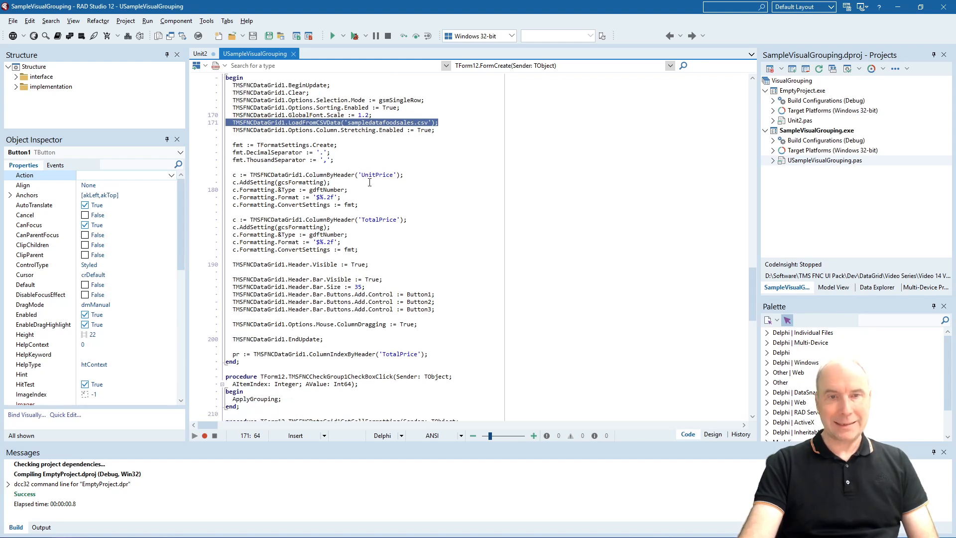
scroll(down, 3)
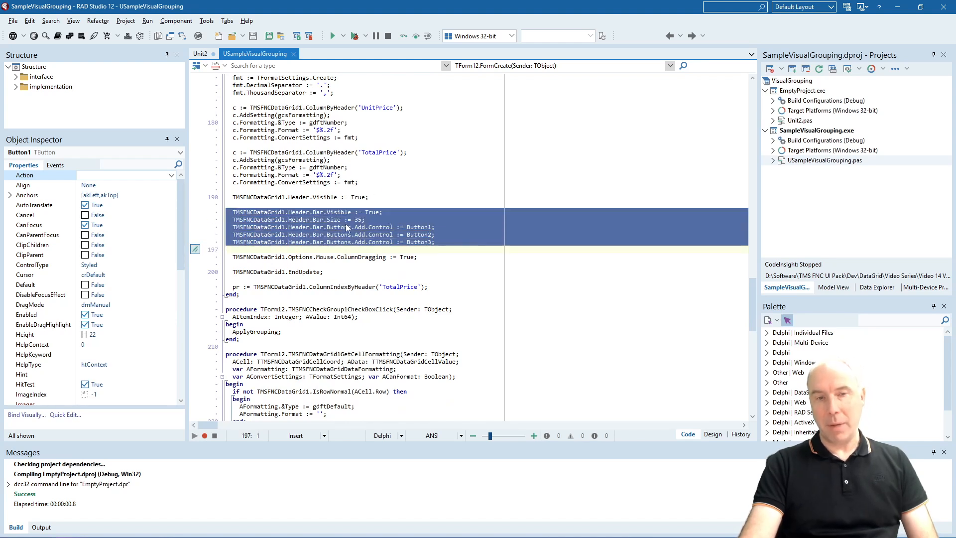
mouse_move(415, 227)
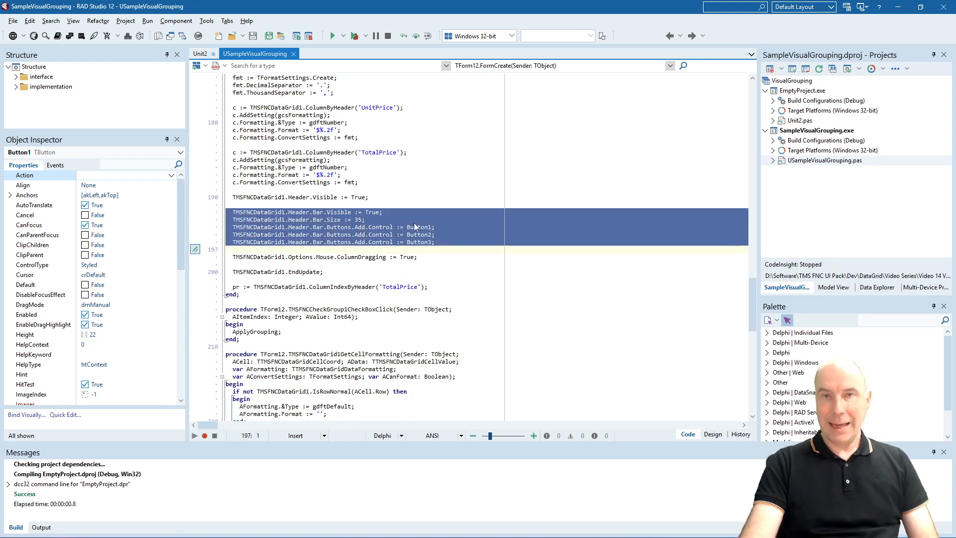
mouse_move(428, 223)
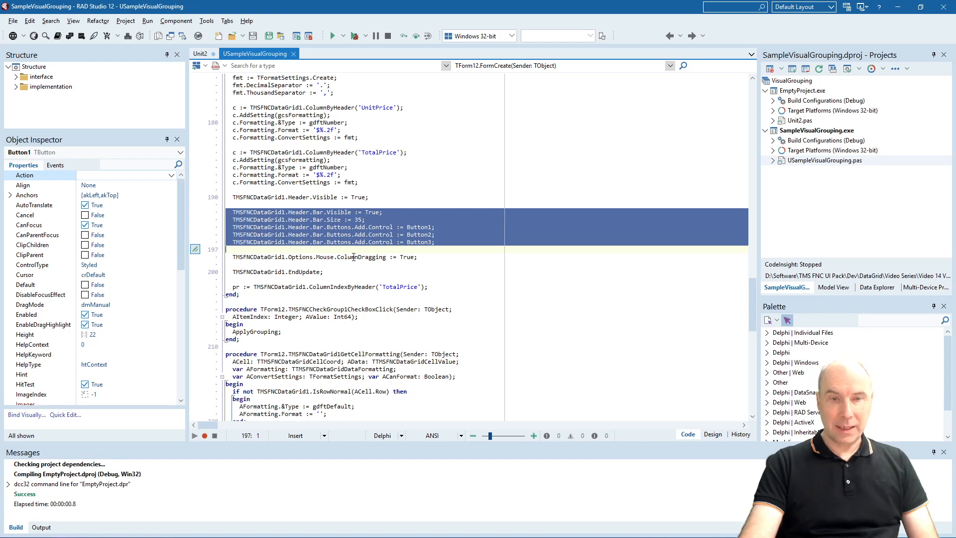
double_click(361, 257)
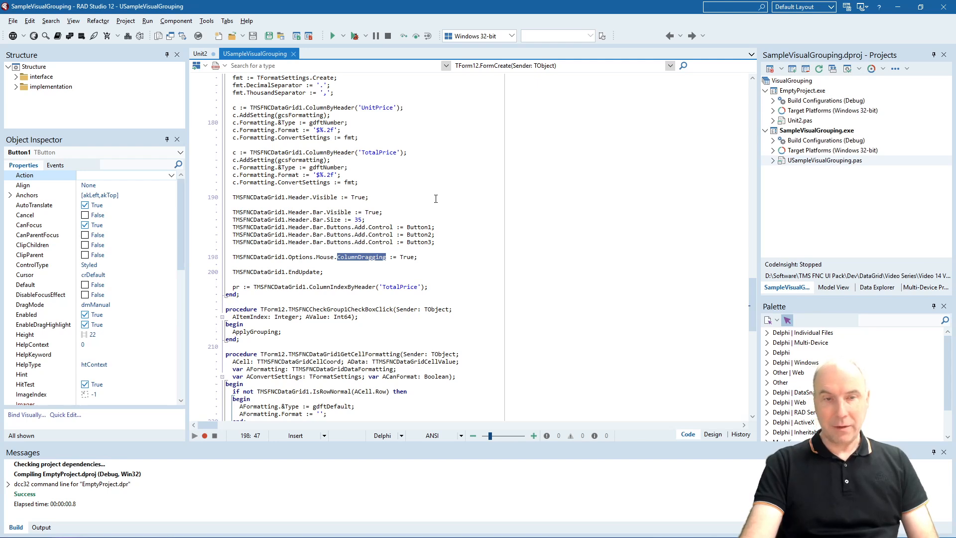
click(425, 197)
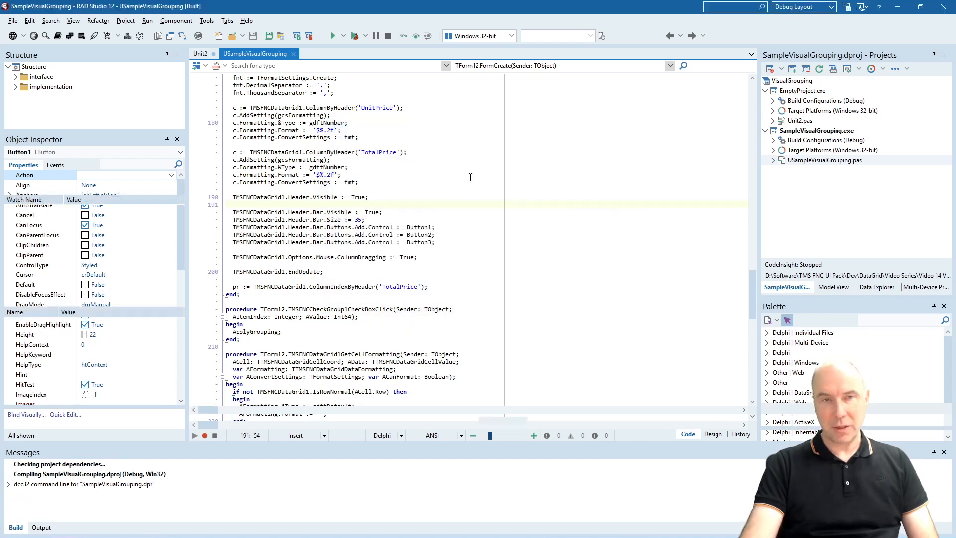
Run Sample Grouping, group by Region, Category and Product, then remove Product and clear grouping
click(333, 36)
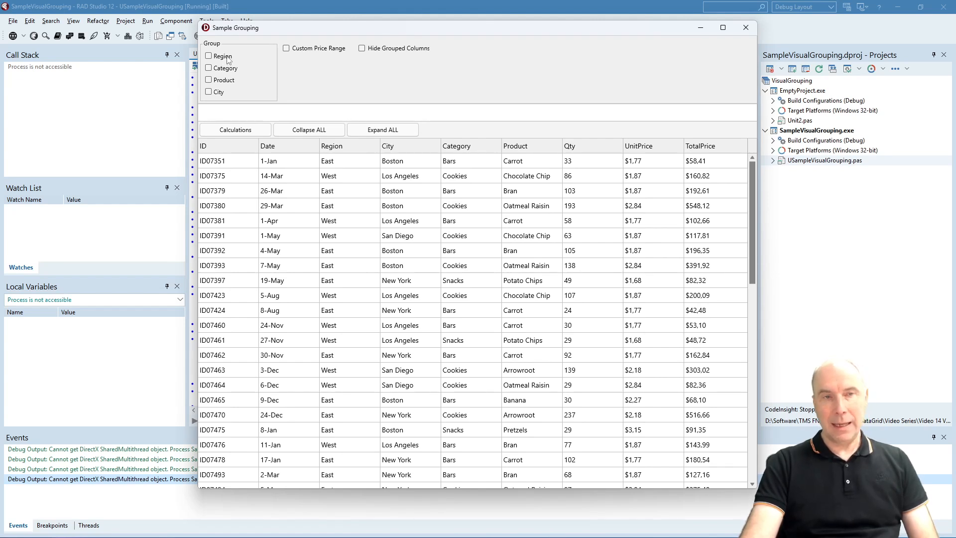
click(209, 55)
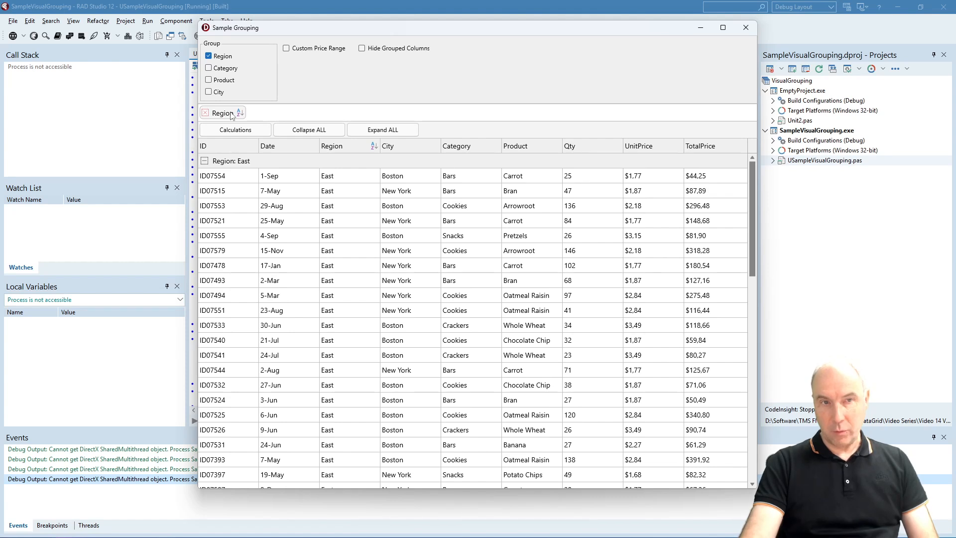
mouse_move(231, 95)
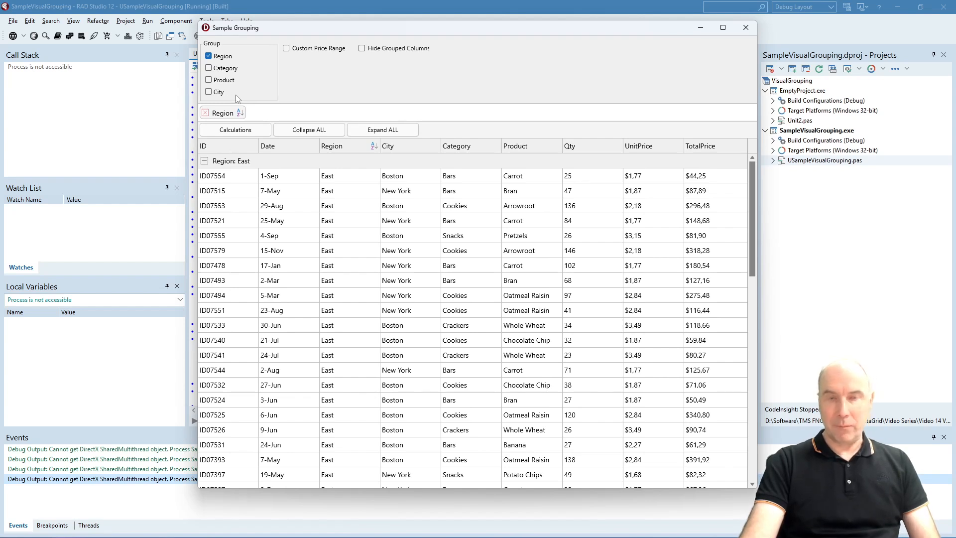
mouse_move(283, 107)
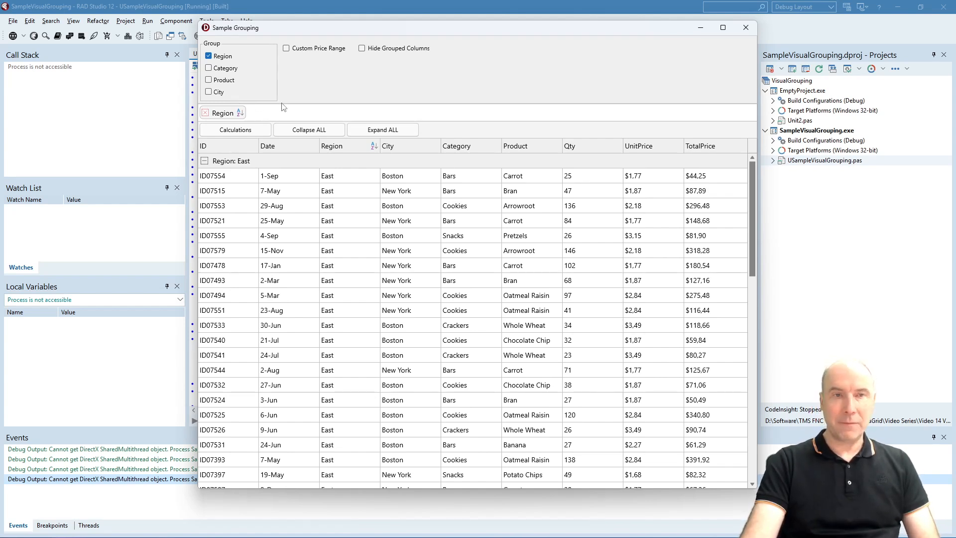
click(209, 68)
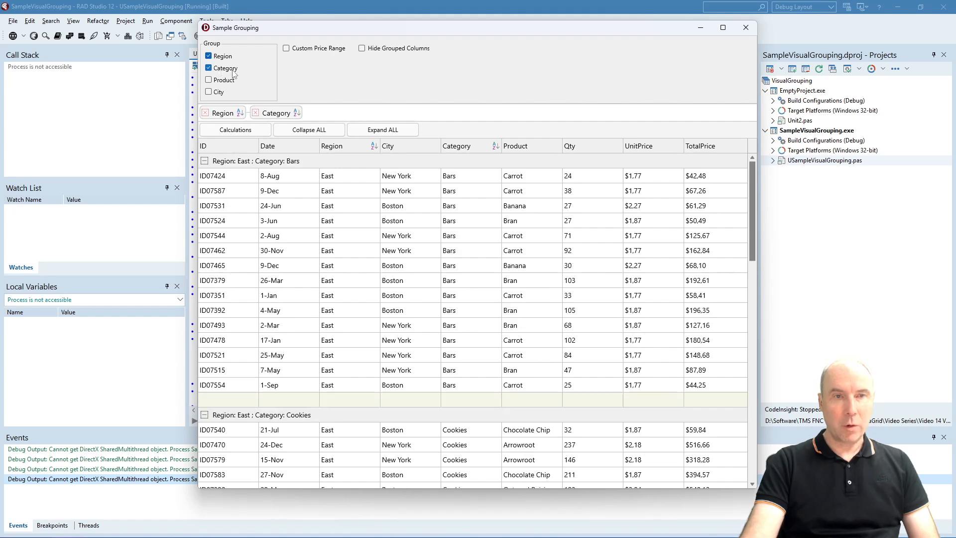
click(208, 79)
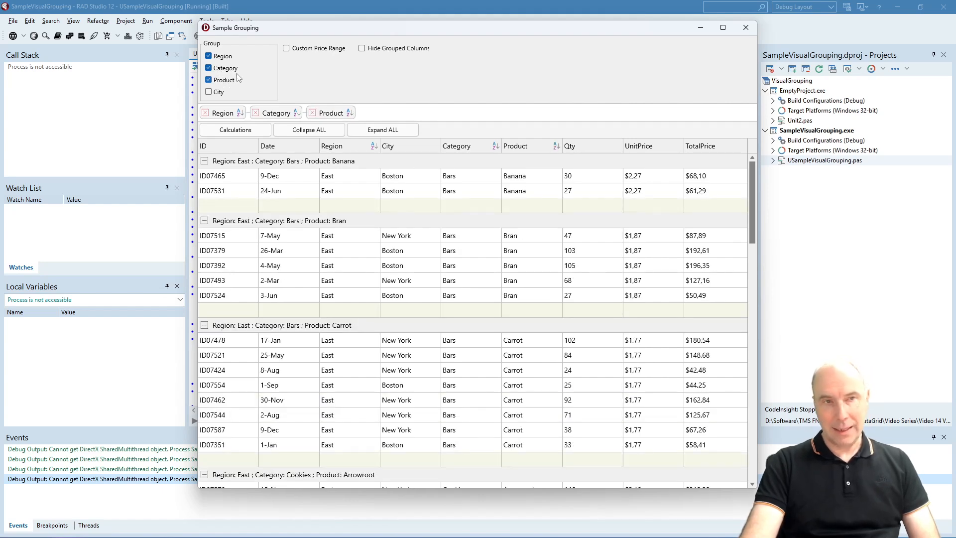
click(209, 92)
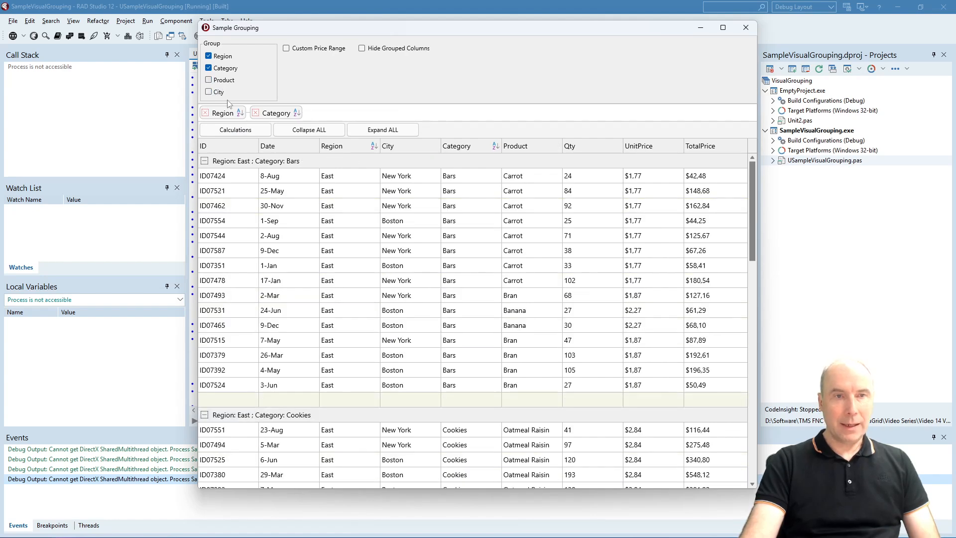
click(205, 112)
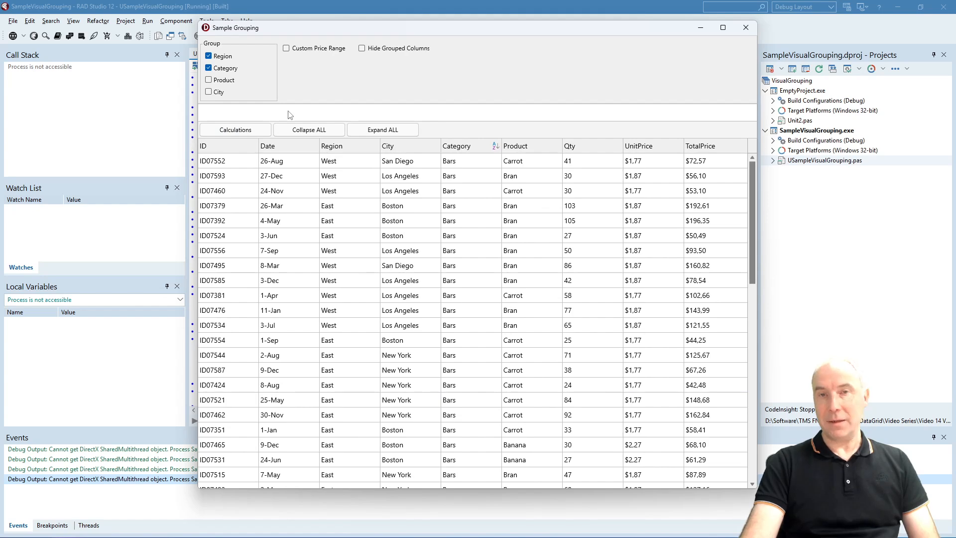
mouse_move(272, 122)
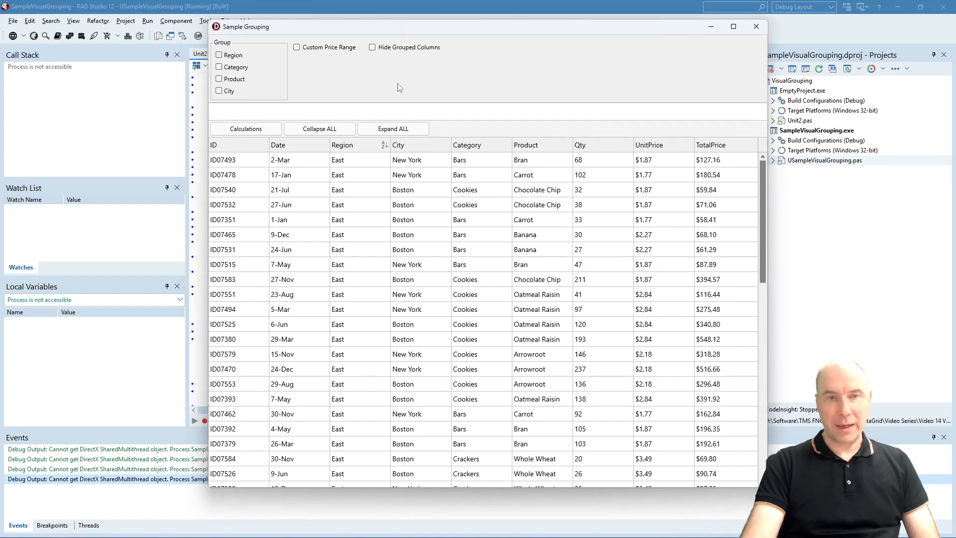
mouse_move(408, 148)
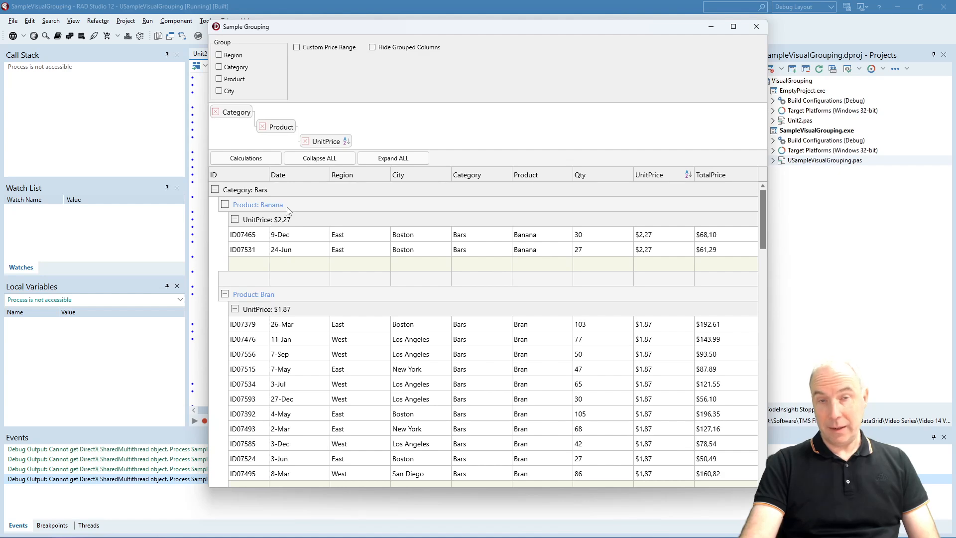
mouse_move(302, 208)
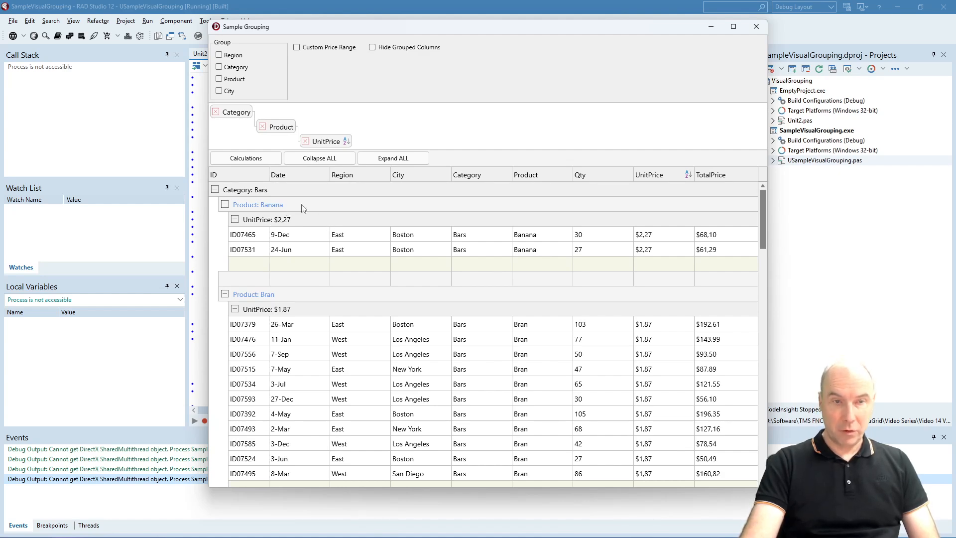
Scroll through the grid grouped by Category, Product and UnitPrice to review the nested group rows
scroll(down, 3)
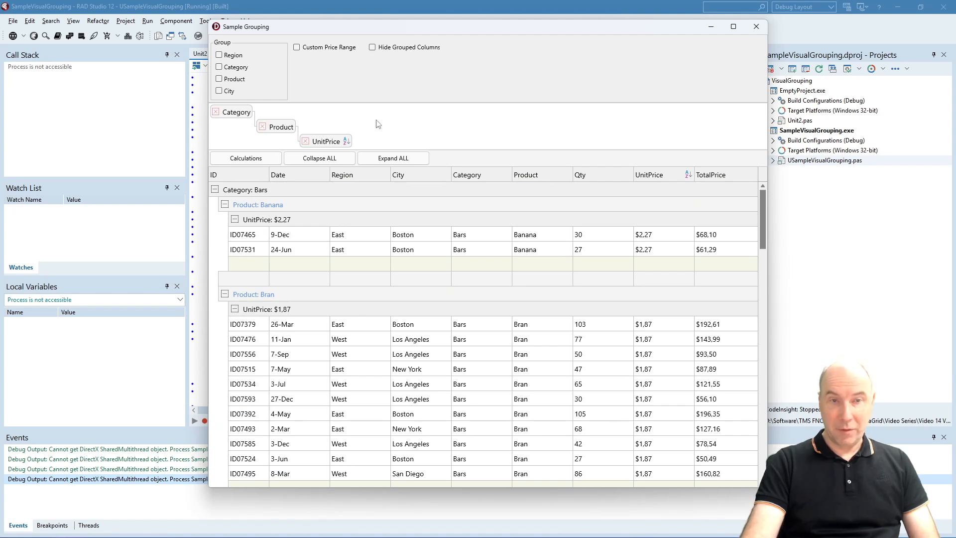
mouse_move(382, 135)
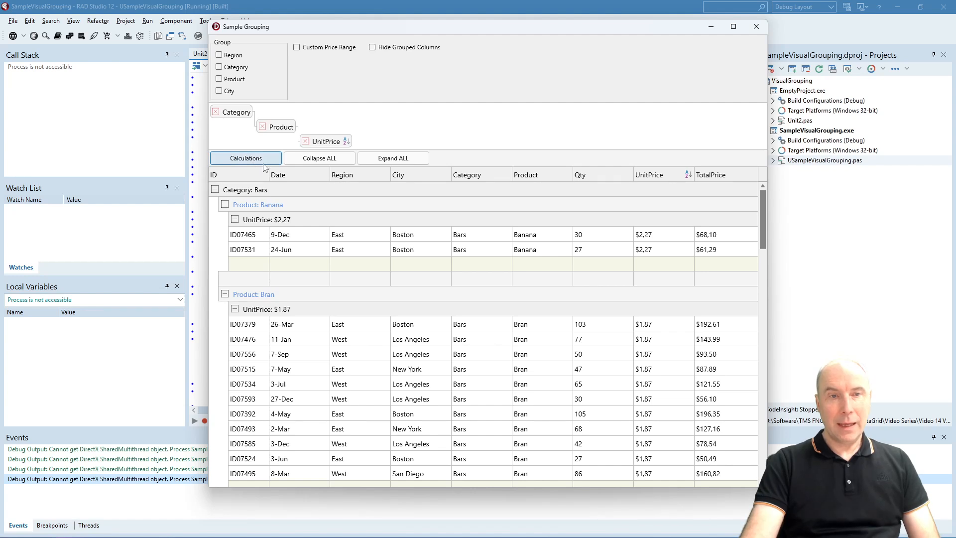
Turn on group calculations so each group shows Sub-Count and Sum footer rows (e.g. Sub-Count: 2, Sum: $129,39)
click(245, 158)
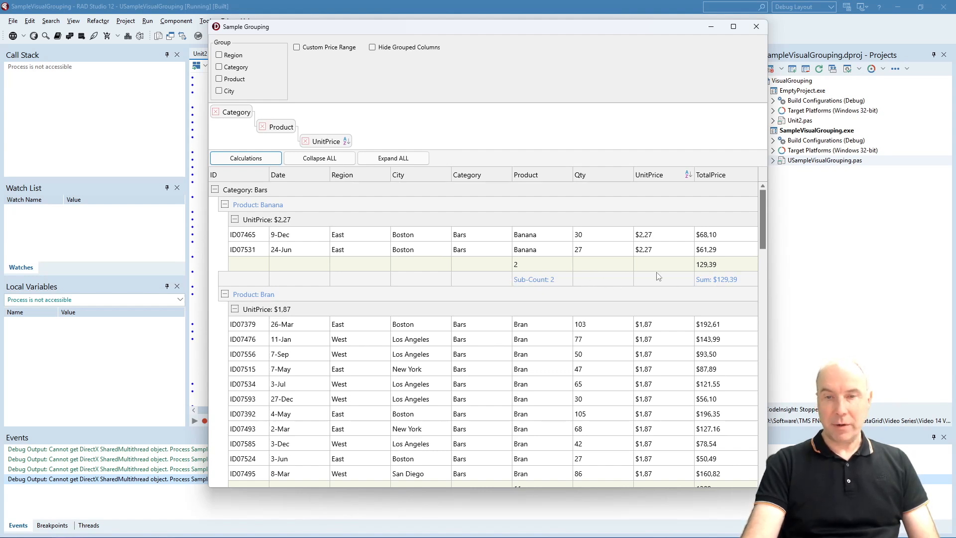
mouse_move(679, 289)
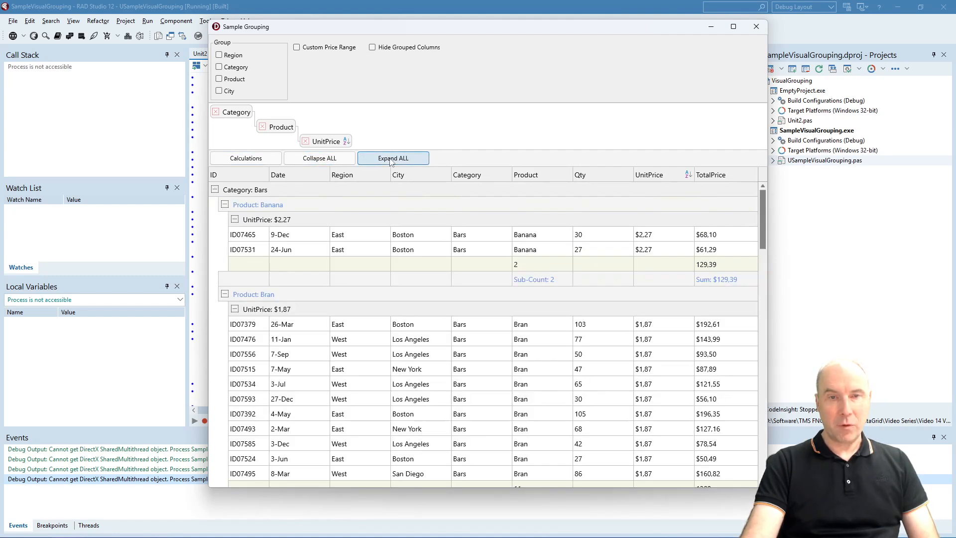
mouse_move(386, 199)
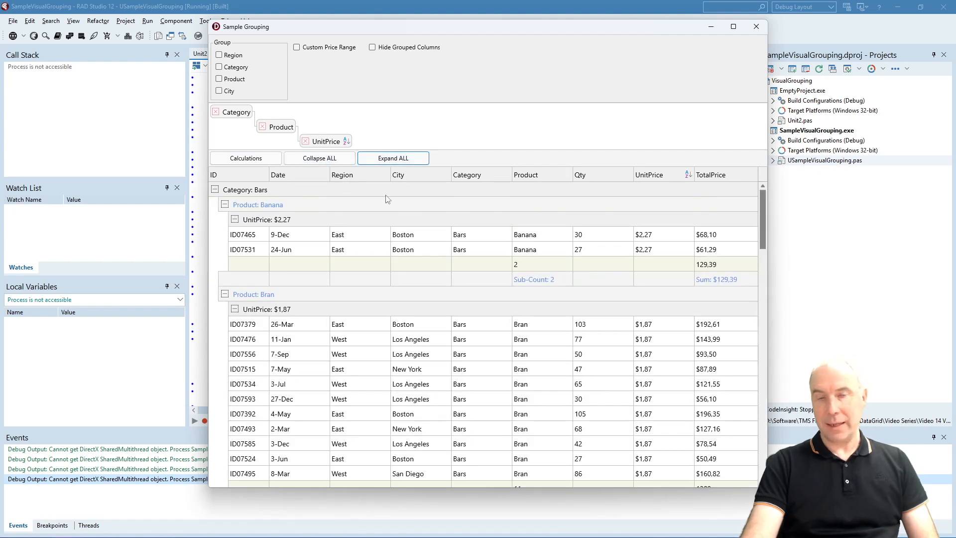